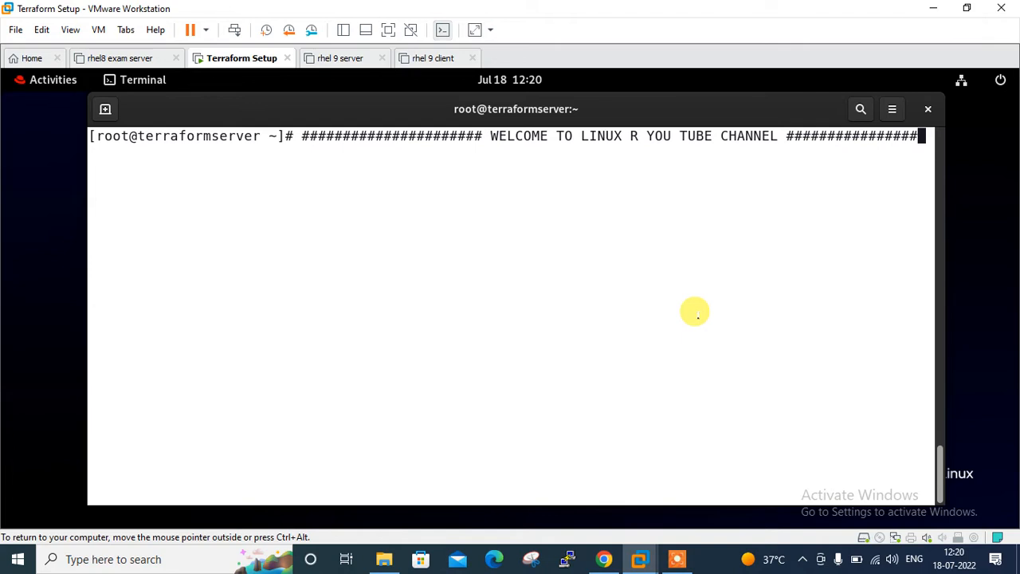
# Confirm RHEL 9.0 and Terraform v1.2.5, list files, and enter the empty project1 folder
pyautogui.write('CAT .ET')
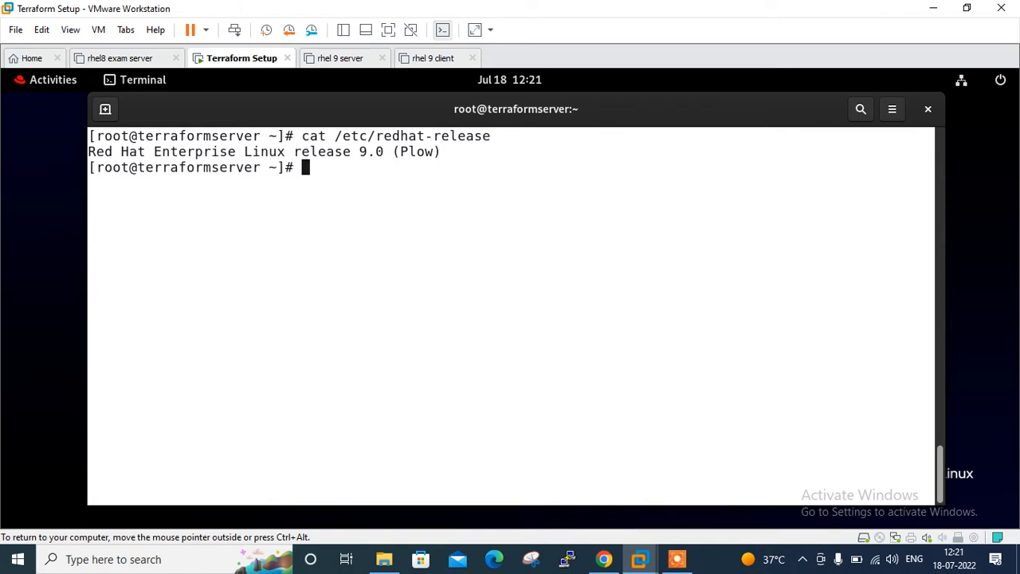
pyautogui.write('terraform --version')
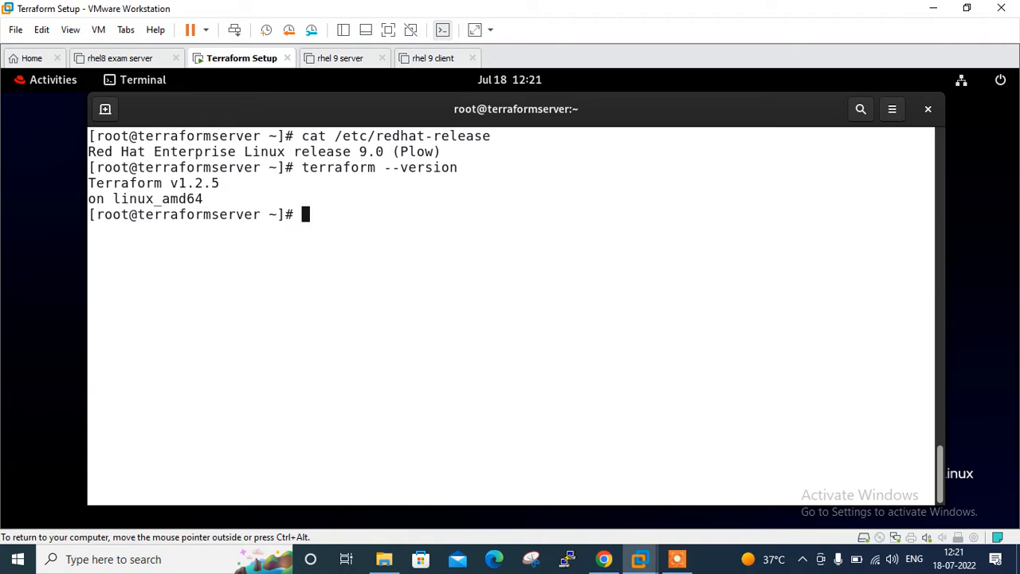
pyautogui.write('ls')
pyautogui.write('cd project1/')
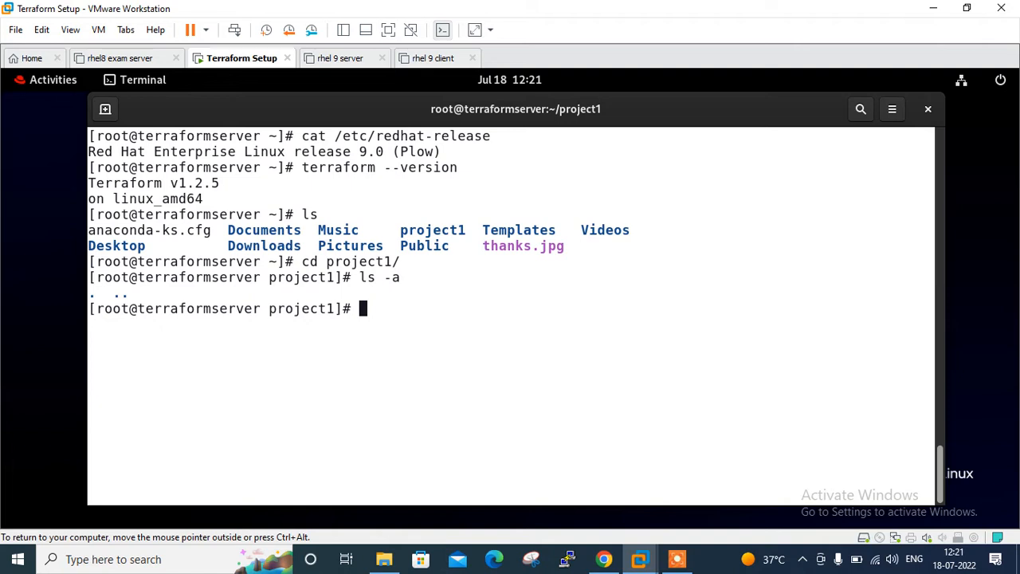
# Copy /tmp/resource into project1 as main.tf
pyautogui.write('cp /tmp/r')
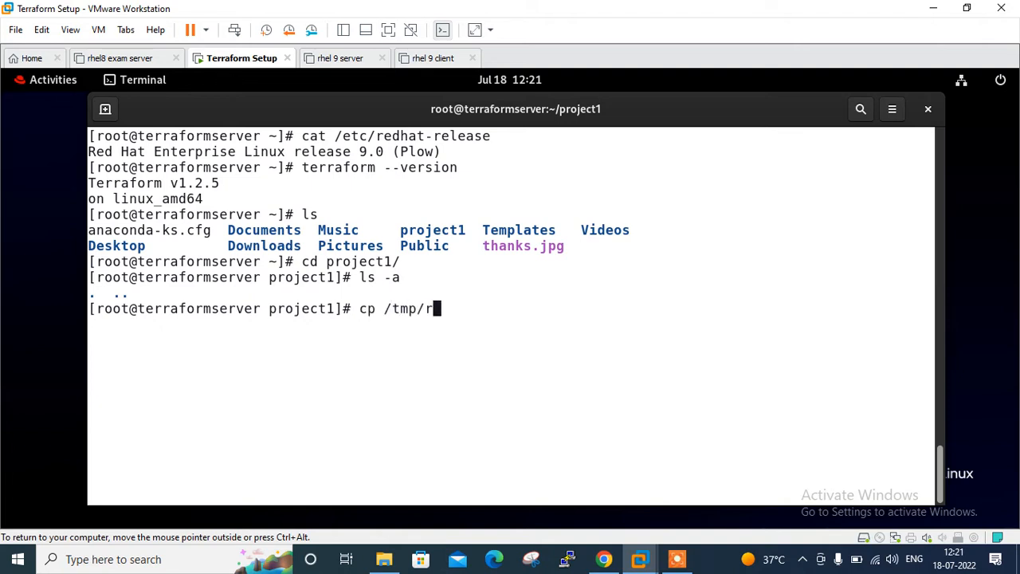
pyautogui.write('esource re')
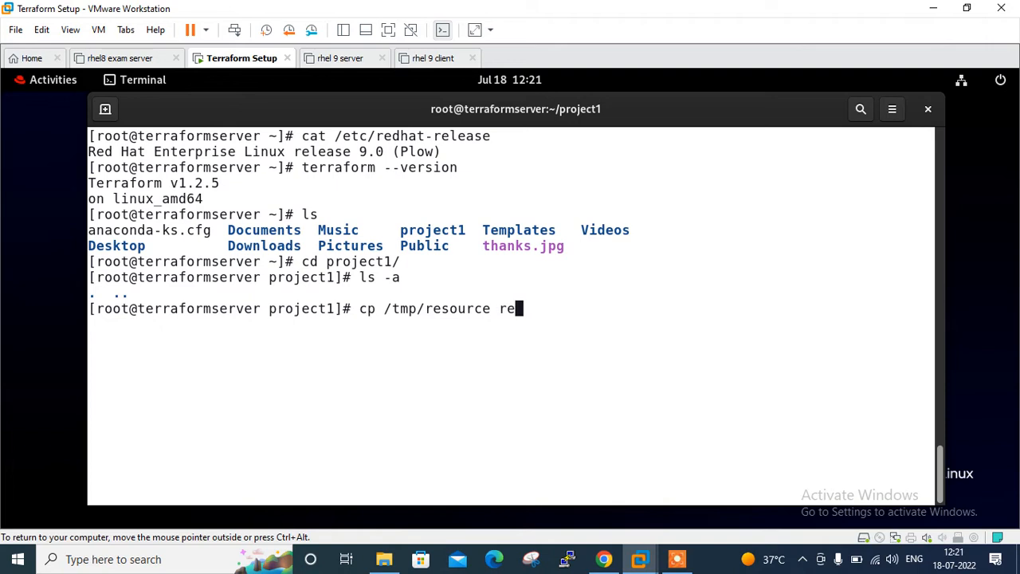
pyautogui.press('BackSpace')
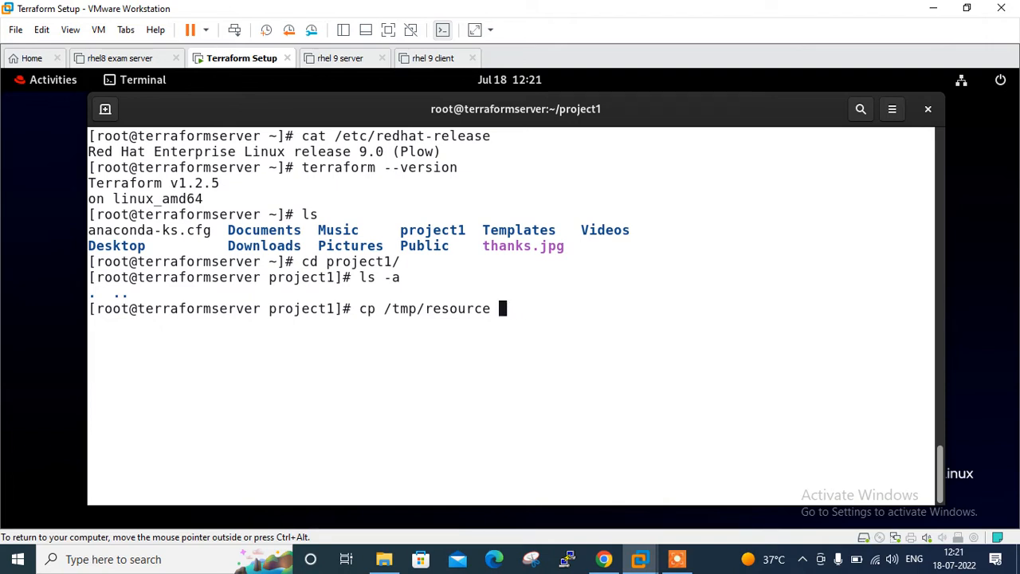
pyautogui.write('main.tf')
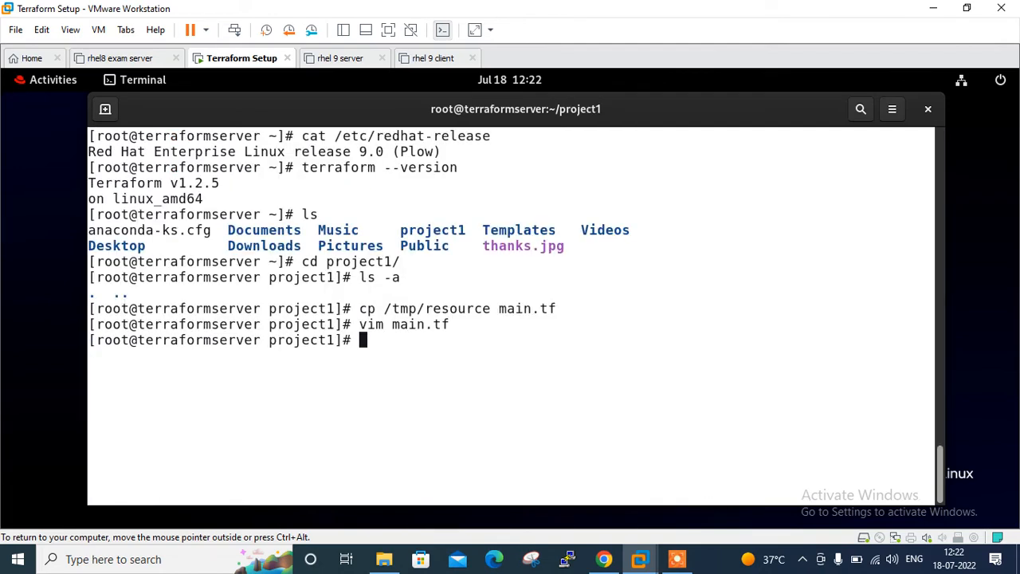
# Run terraform validate, which reports the AWS provider is missing
pyautogui.write('terraform')
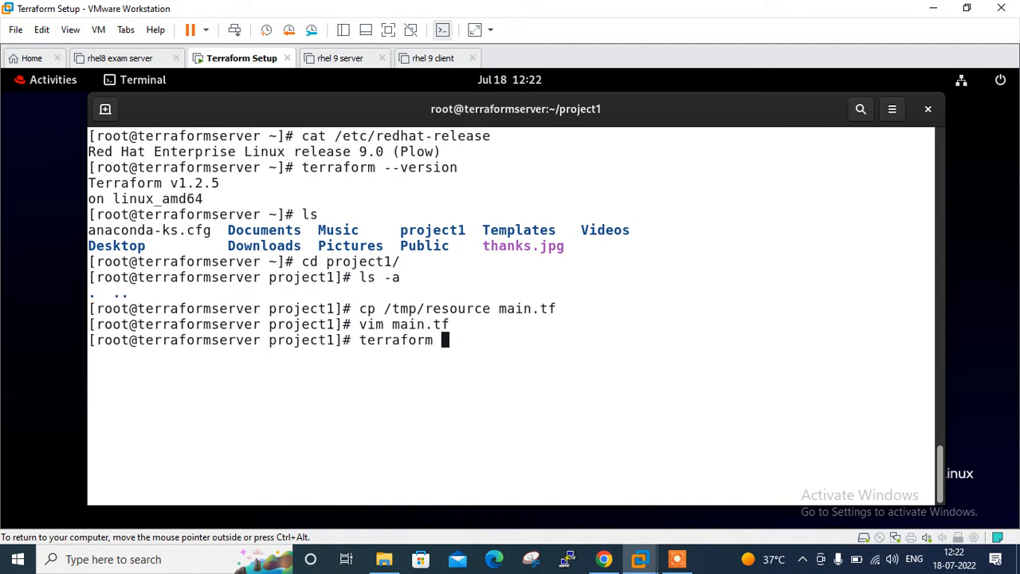
pyautogui.write('validat')
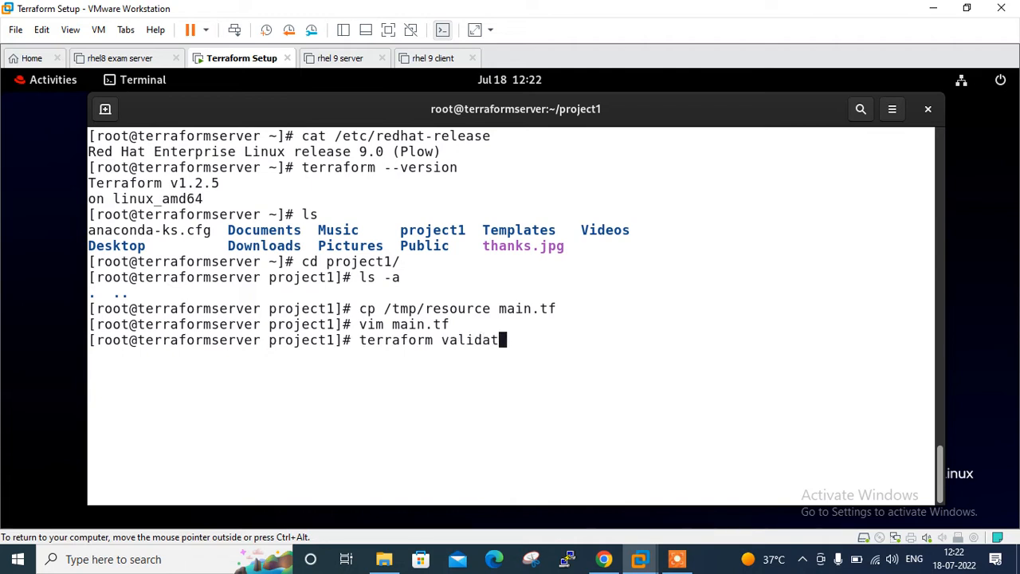
pyautogui.press('Return')
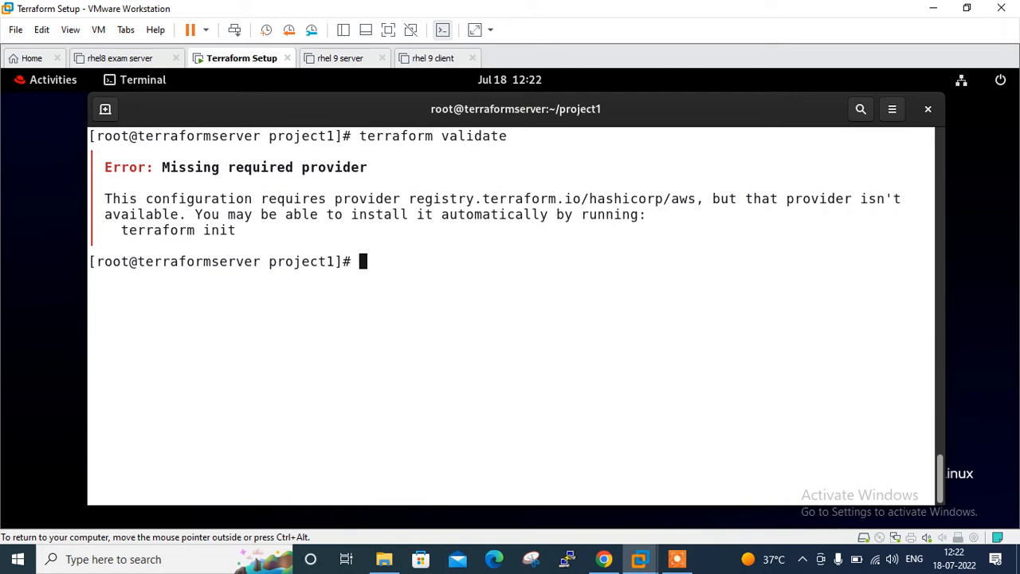
# Run terraform init to install AWS provider v4.22.0, then list .terraform and .terraform.lock.hcl
pyautogui.write('terraform init')
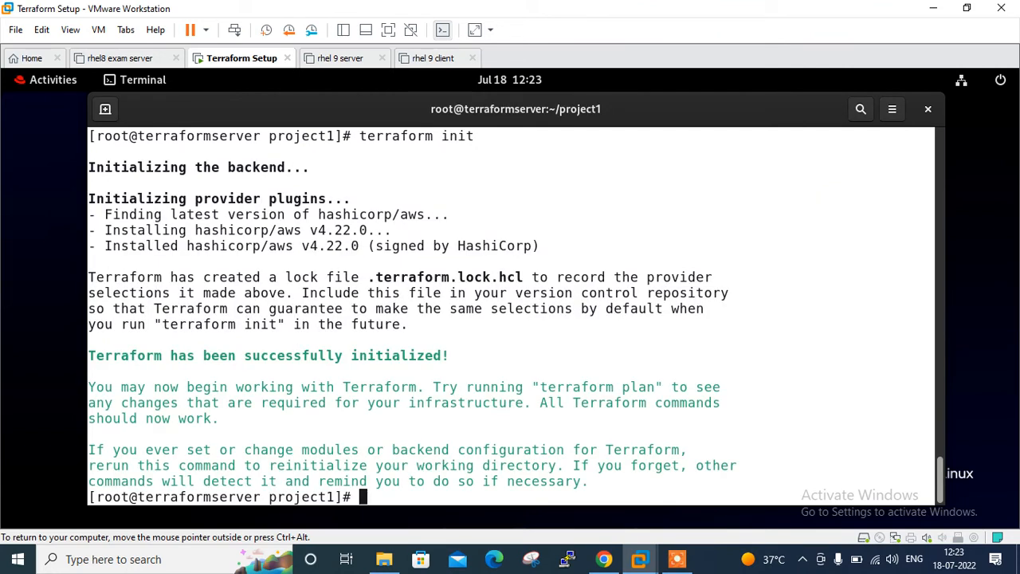
pyautogui.write('ls -a')
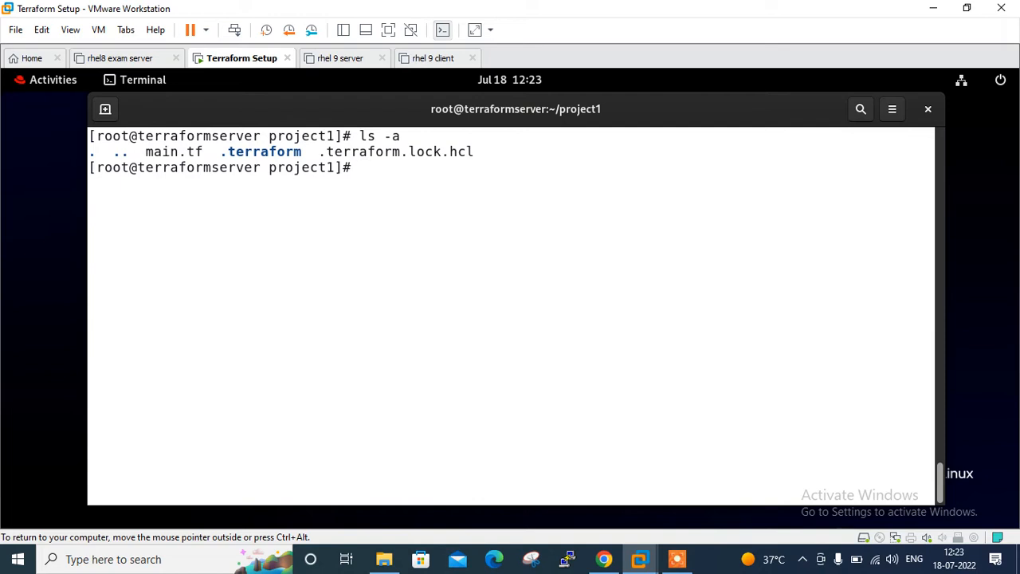
# View the .terraform tree and confirm terraform --version lists AWS provider v4.22.0
pyautogui.write('terraform')
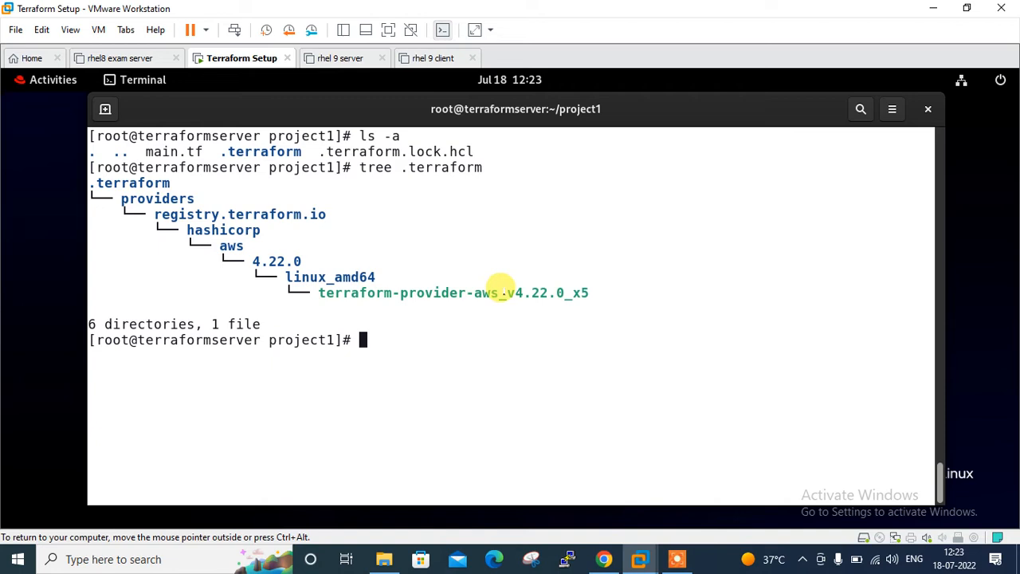
pyautogui.write('terraform')
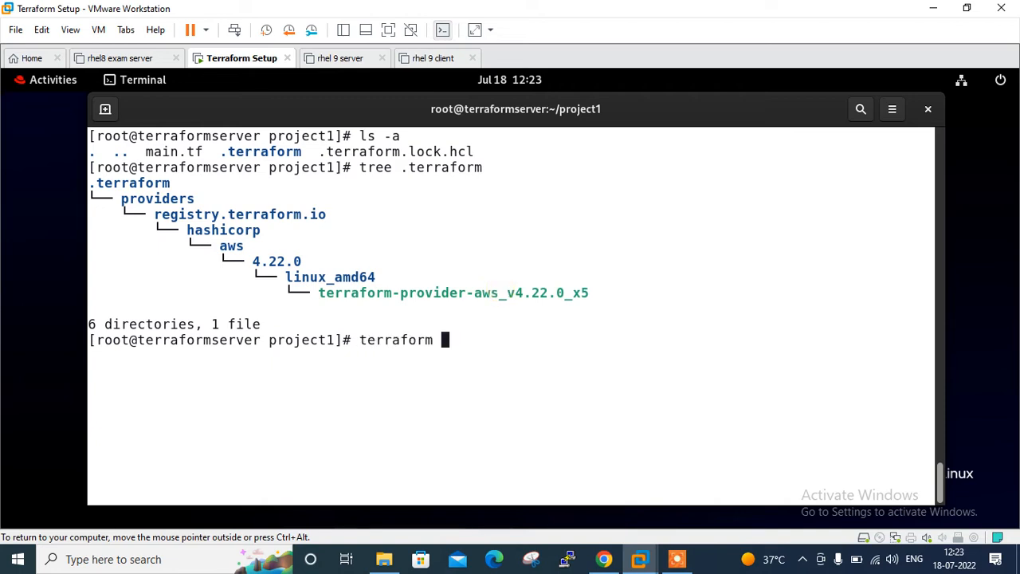
pyautogui.write('--version')
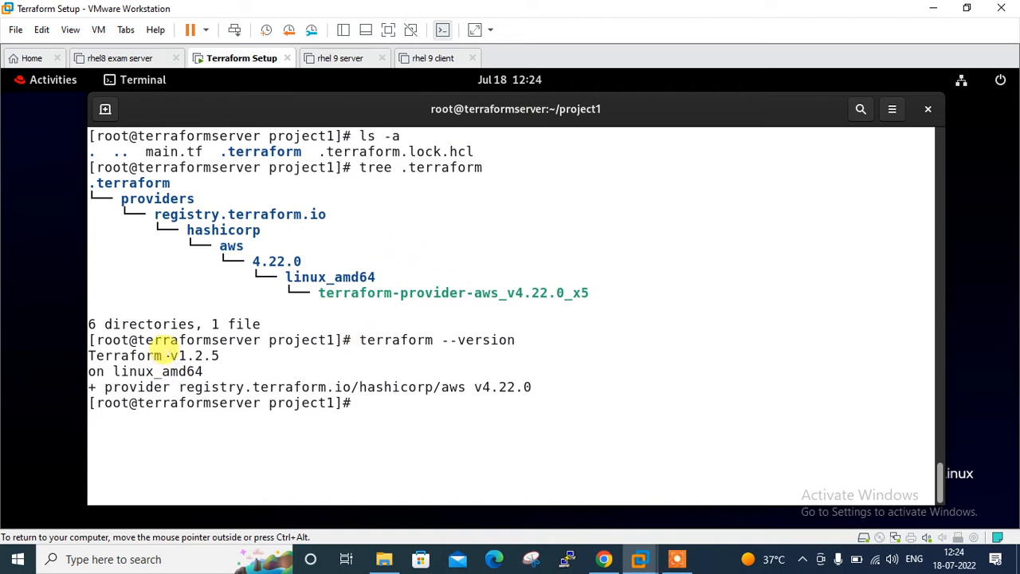
pyautogui.doubleClick(188, 356)
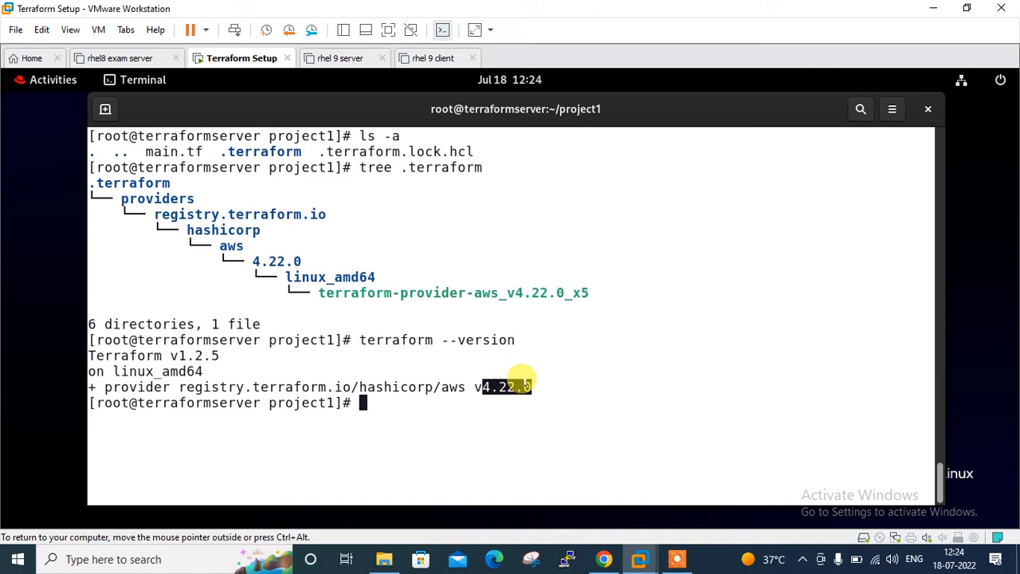
# Display the contents of the .terraform lock file
pyautogui.write('cat')
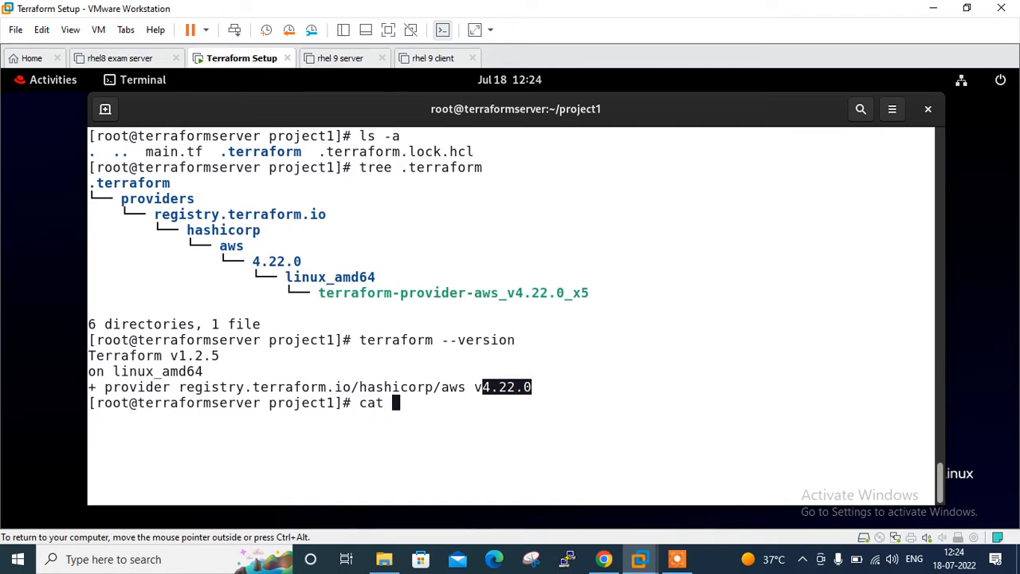
pyautogui.write('.terraform')
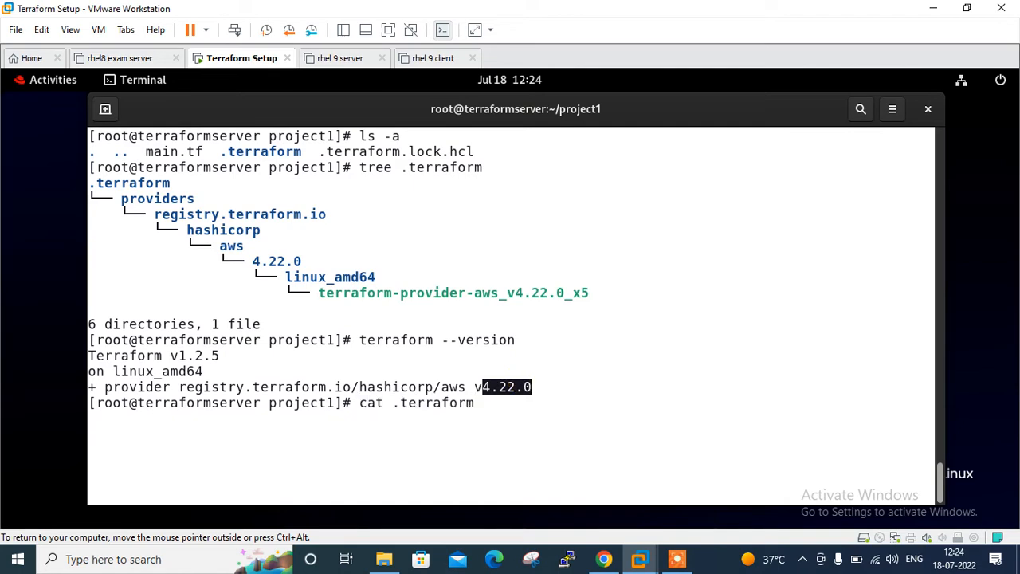
pyautogui.press('Return')
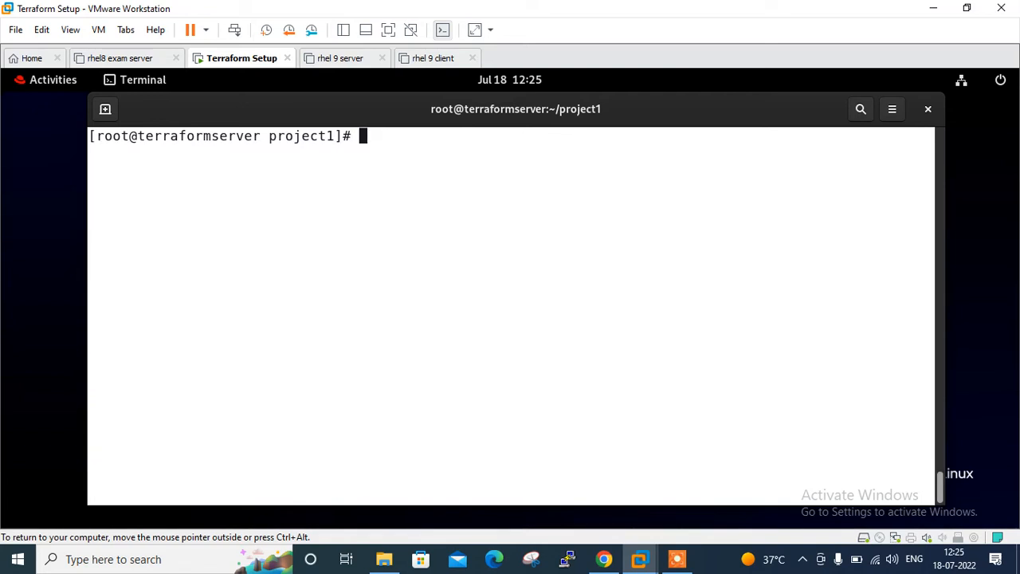
# Create version.tf in vim, then search Google for terraform registry.io
pyautogui.write('vim ver')
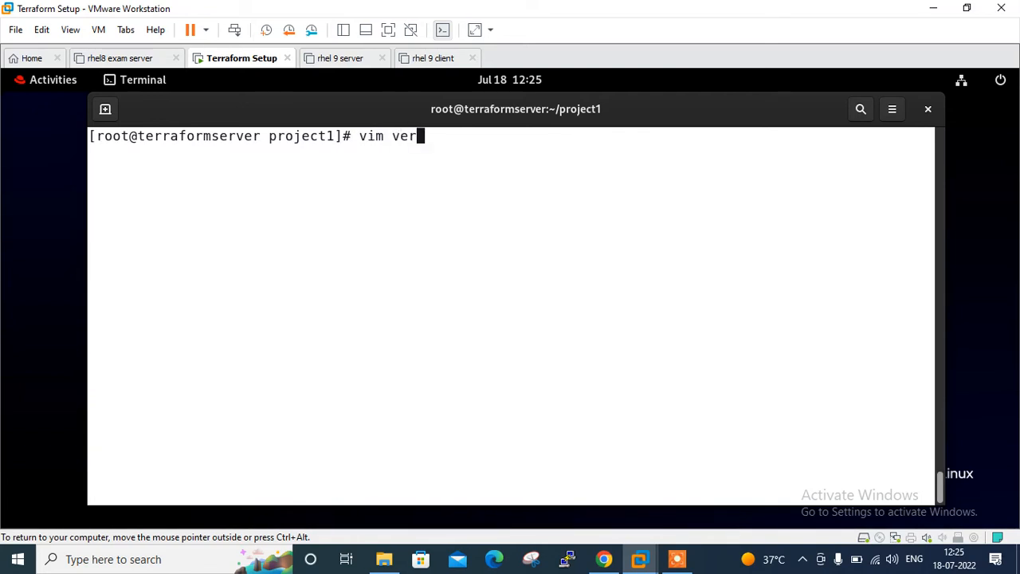
pyautogui.write('si')
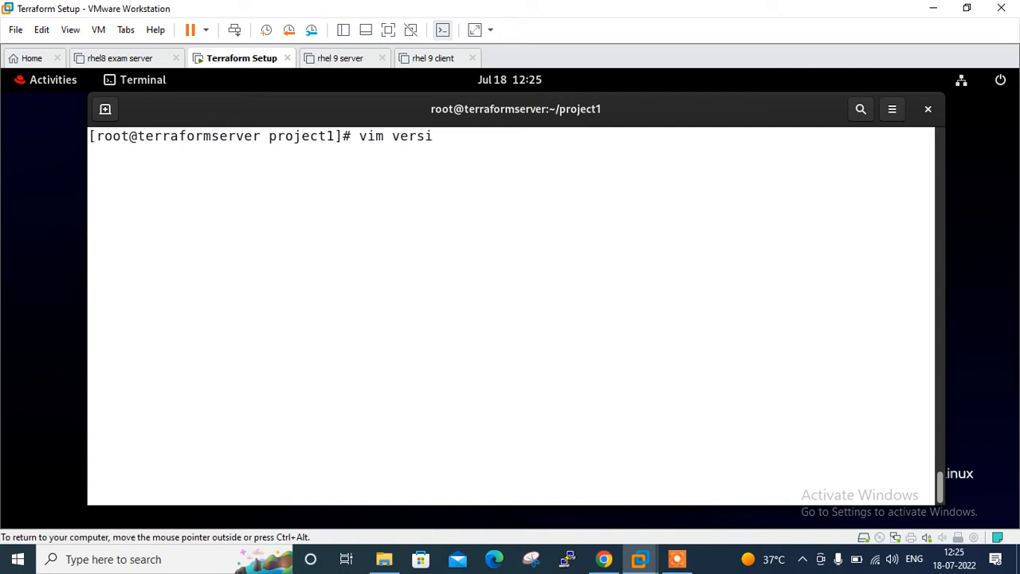
pyautogui.write('on.tf')
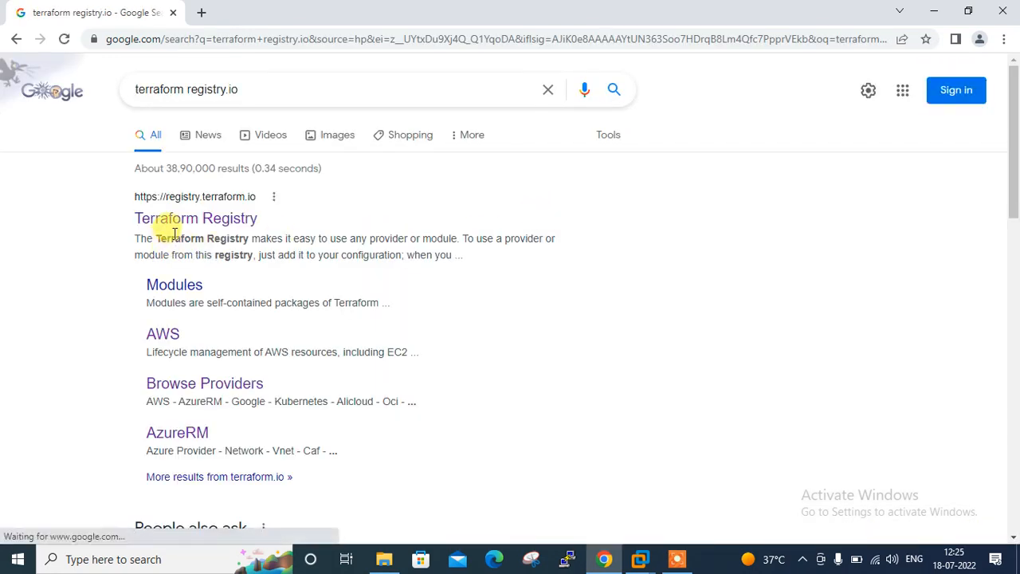
# Open the hashicorp/aws page on Terraform Registry and reveal its USE PROVIDER snippet
pyautogui.click(195, 217)
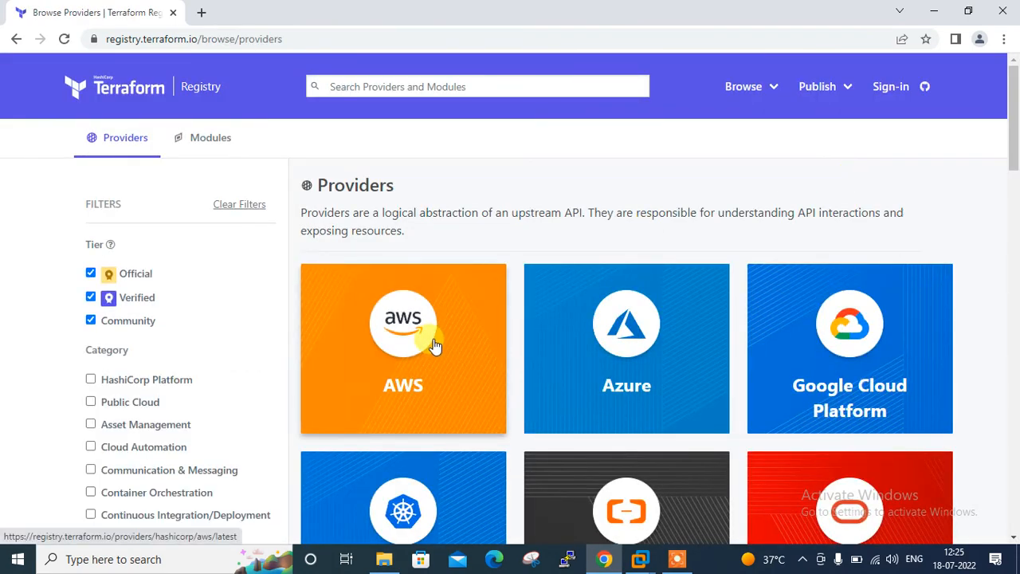
pyautogui.click(403, 349)
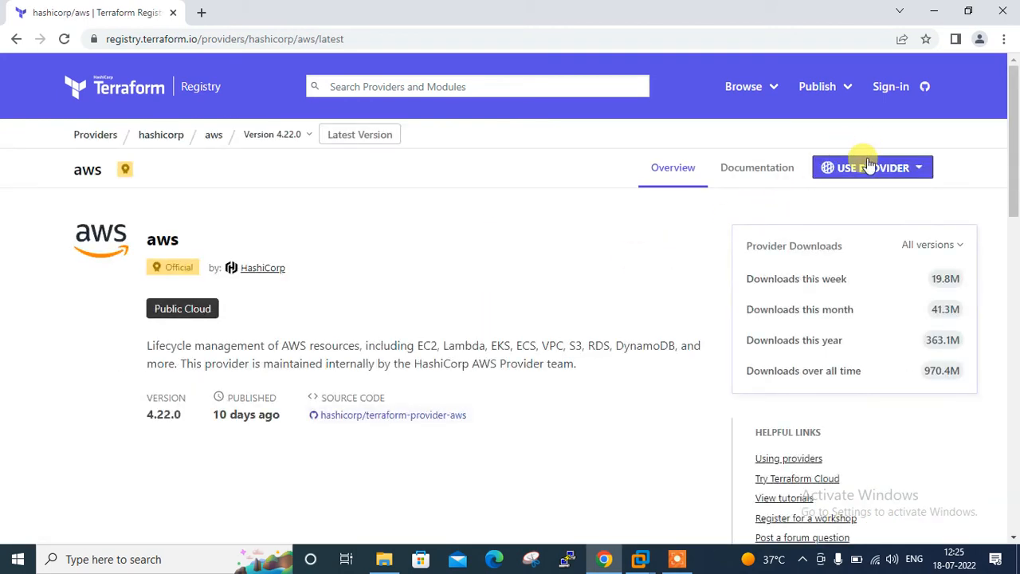
pyautogui.click(872, 167)
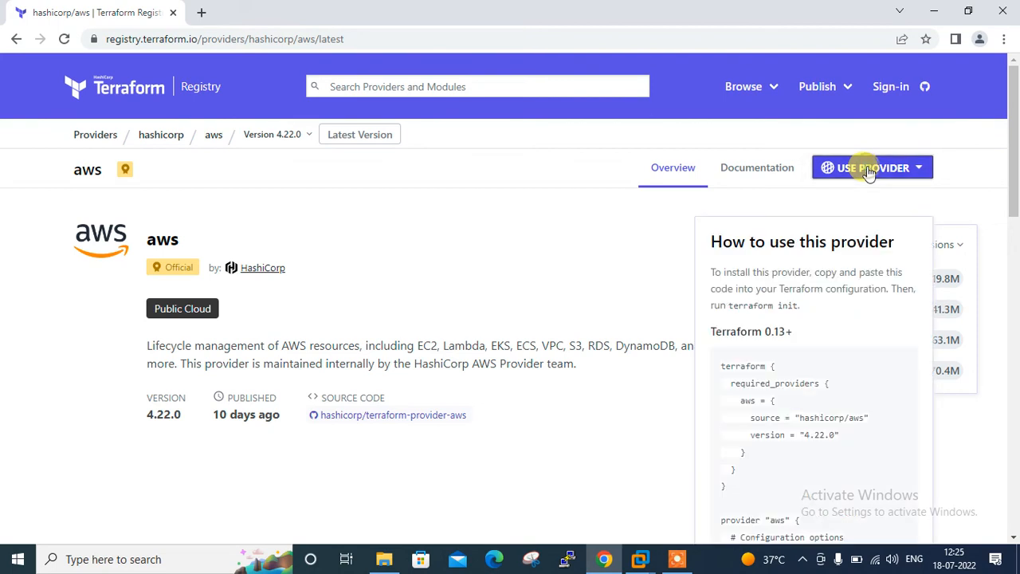
pyautogui.moveTo(777, 403)
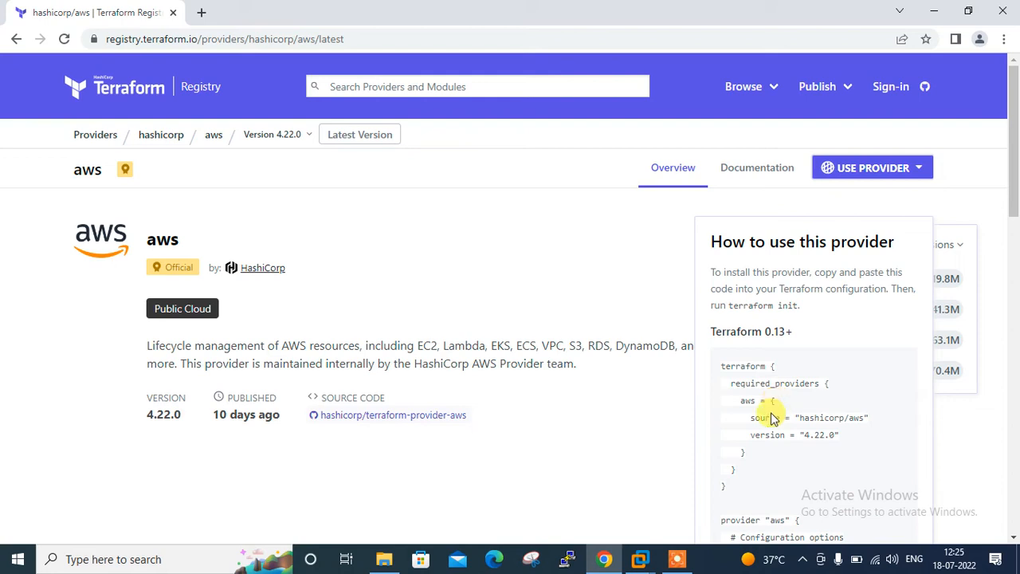
pyautogui.moveTo(722, 368)
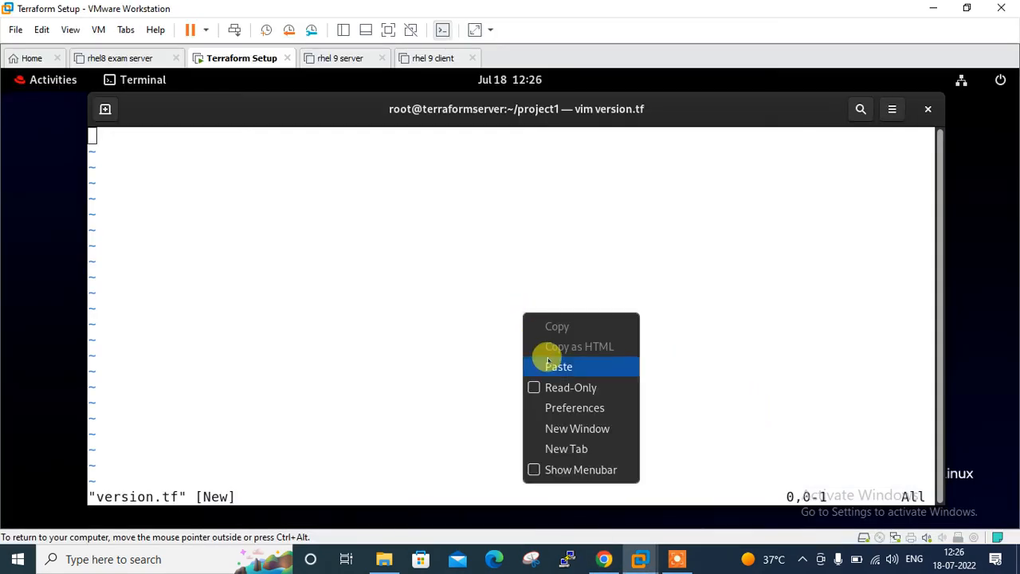
# Paste and save the required_providers block in version.tf, setting AWS version 3.71.0
pyautogui.click(558, 367)
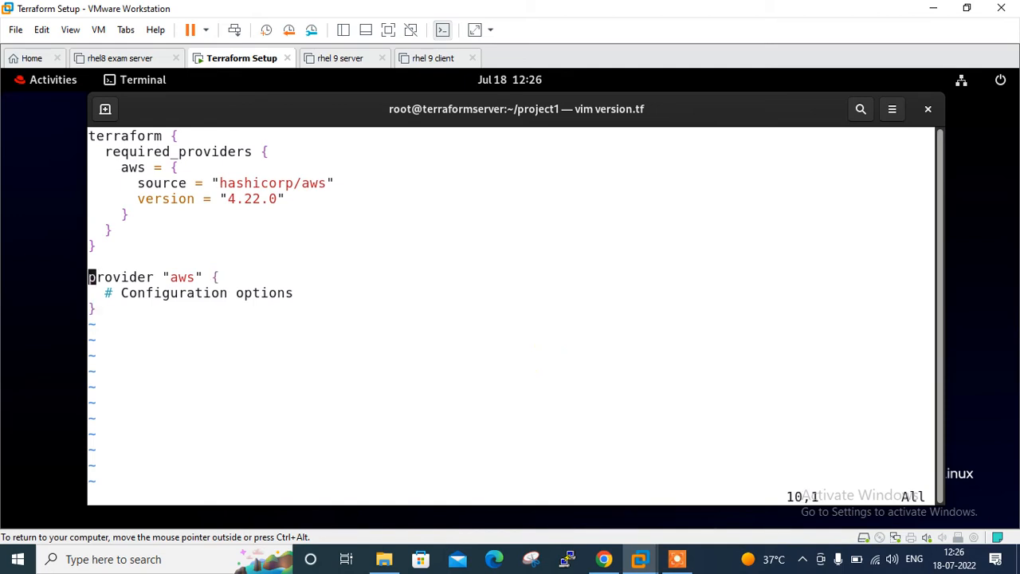
pyautogui.write(':w')
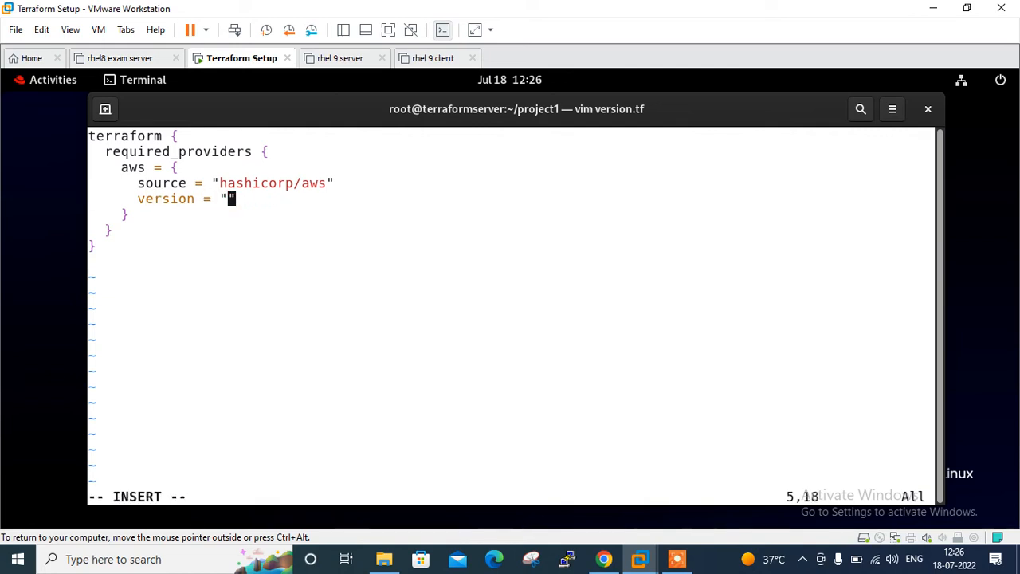
pyautogui.write('3.')
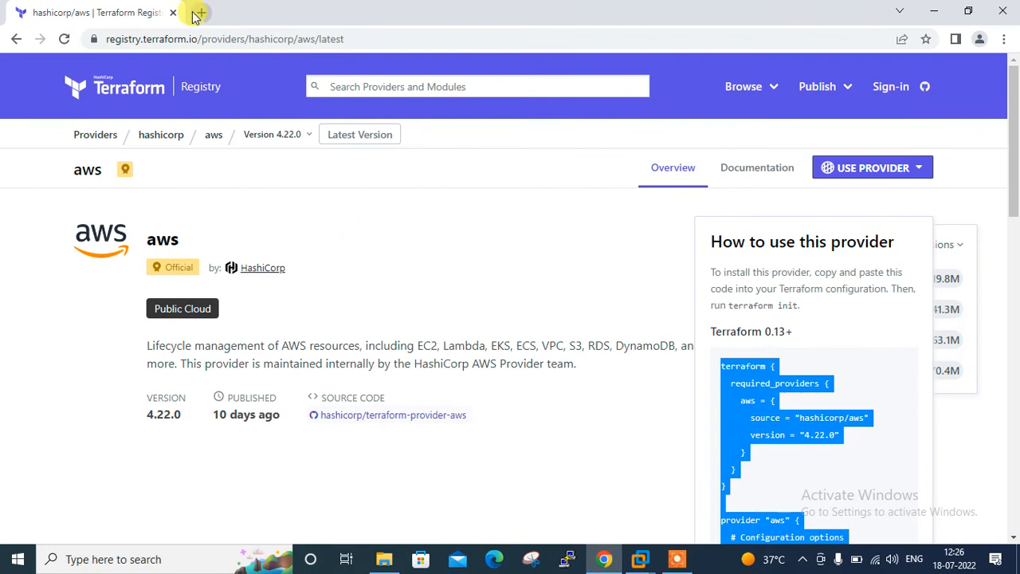
pyautogui.click(197, 12)
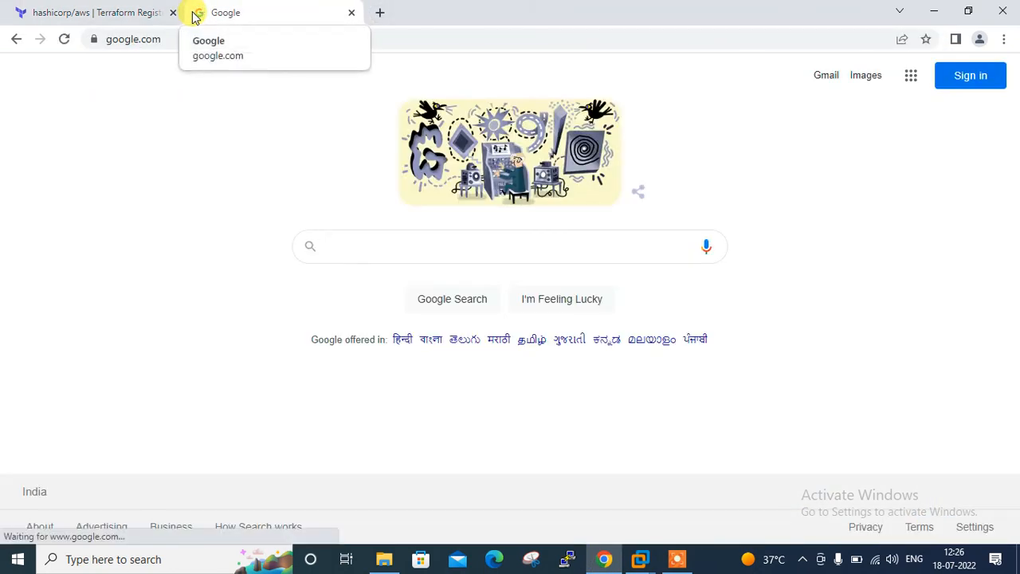
pyautogui.write('terraform tu')
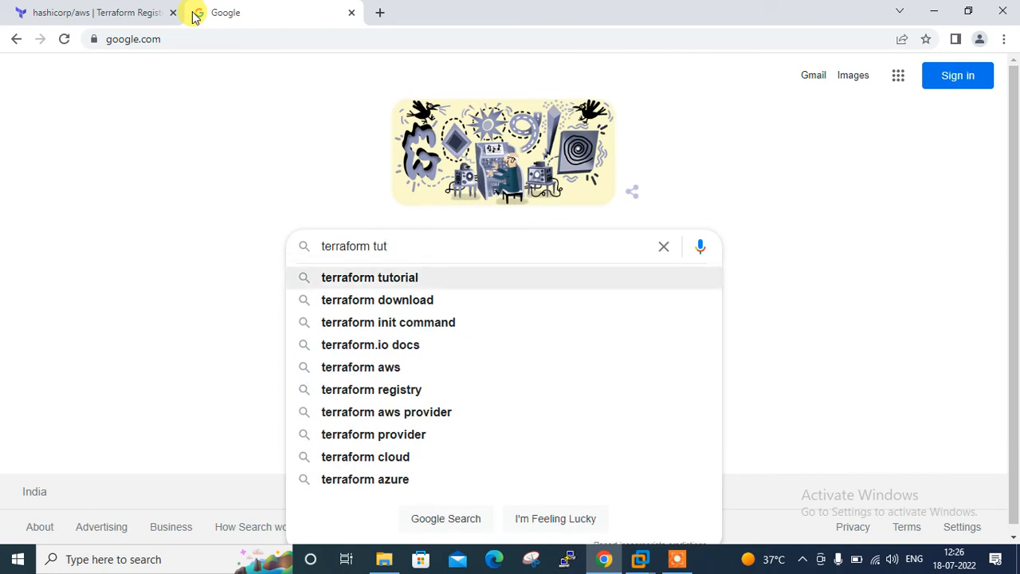
# Search terraform version constraints and scroll the Docs page to the operators list
pyautogui.write('terraform v')
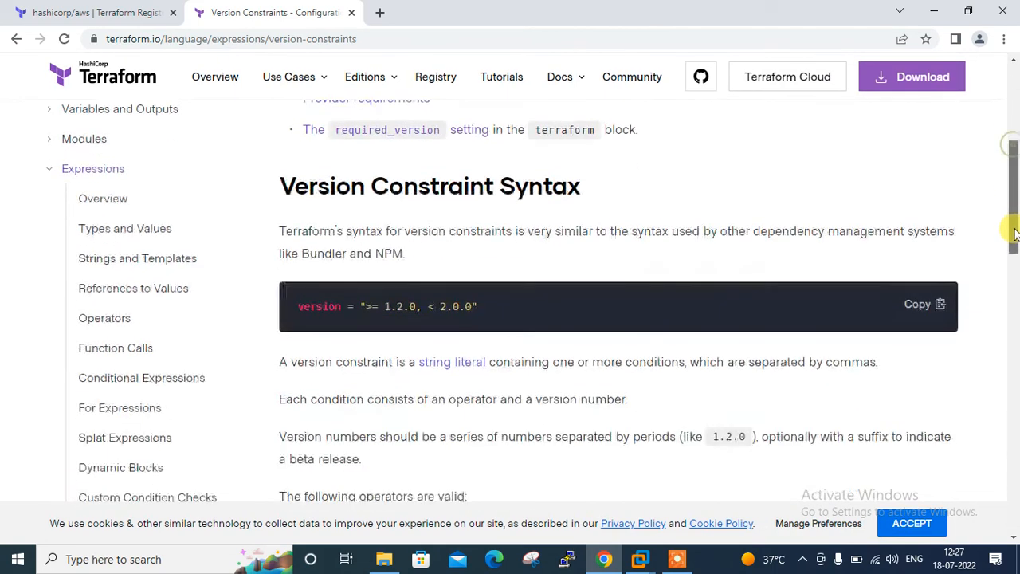
pyautogui.scroll(-3)
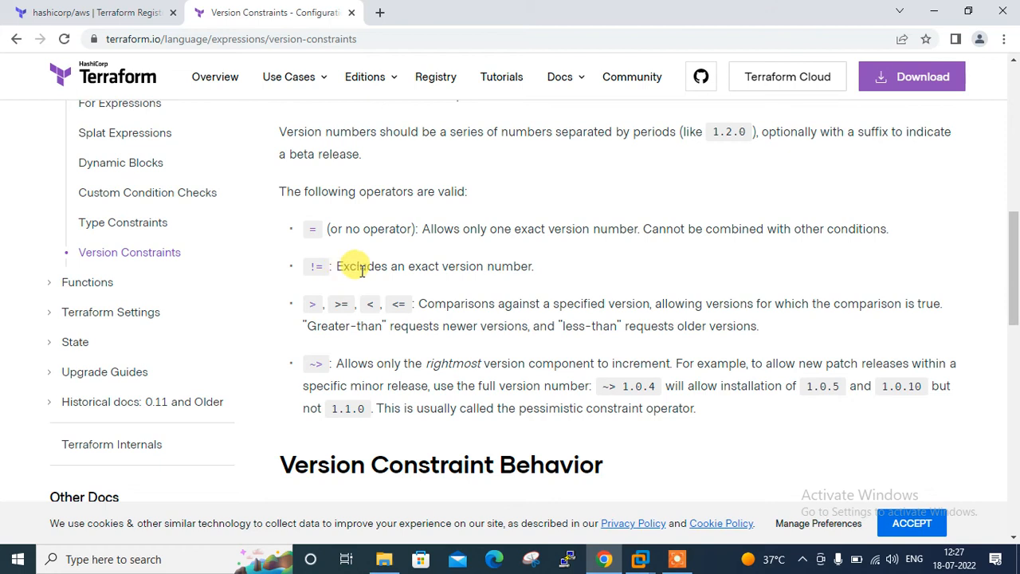
pyautogui.moveTo(359, 307)
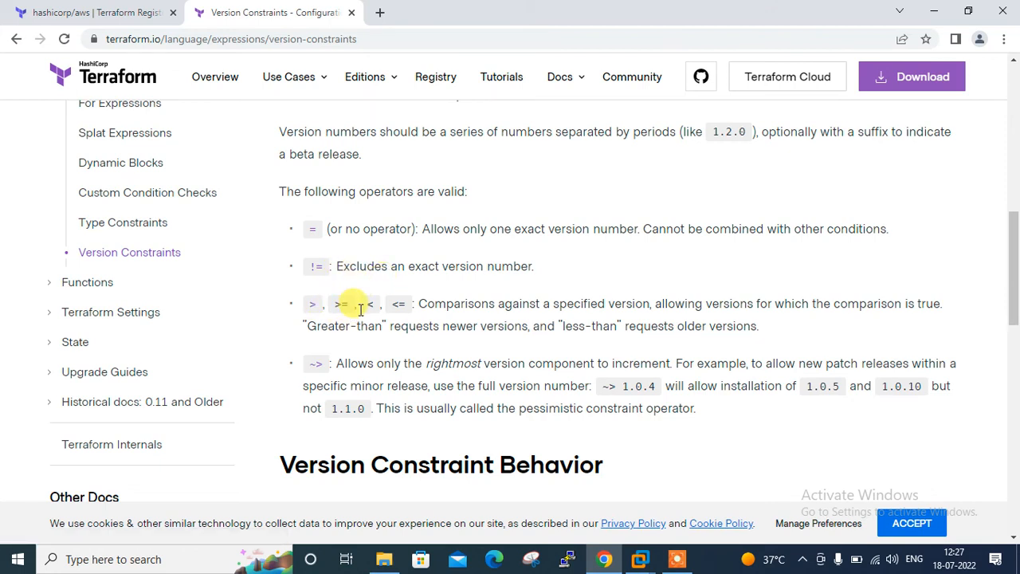
pyautogui.moveTo(317, 232)
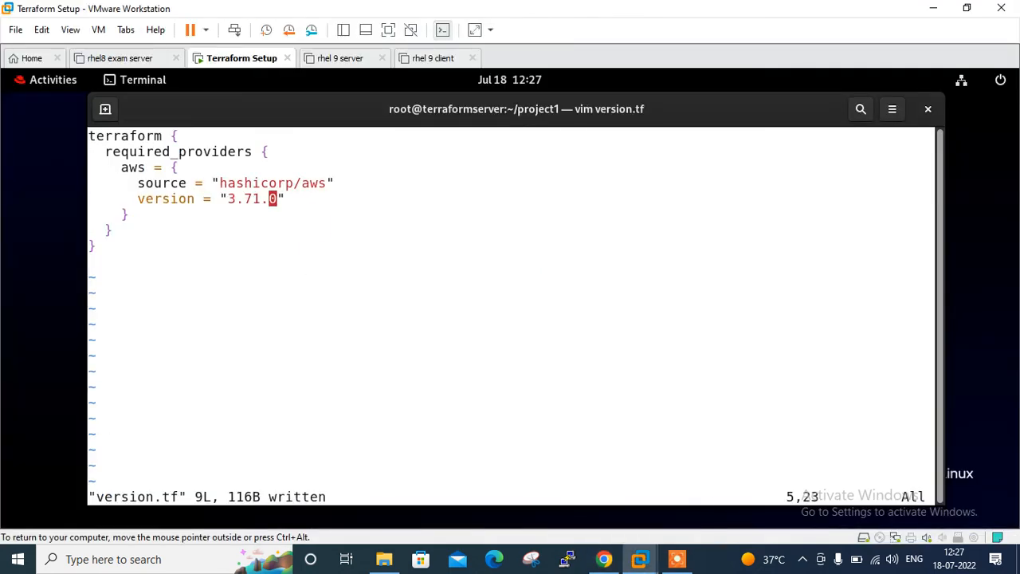
# Run terraform plan, which fails with an inconsistent dependency lock file error
pyautogui.write('terraform plan')
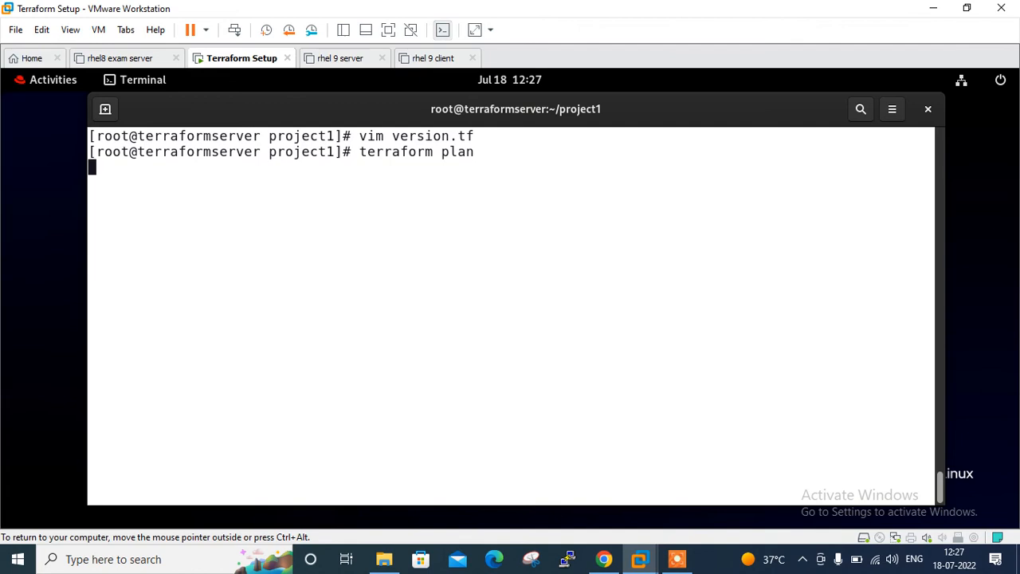
pyautogui.press('Return')
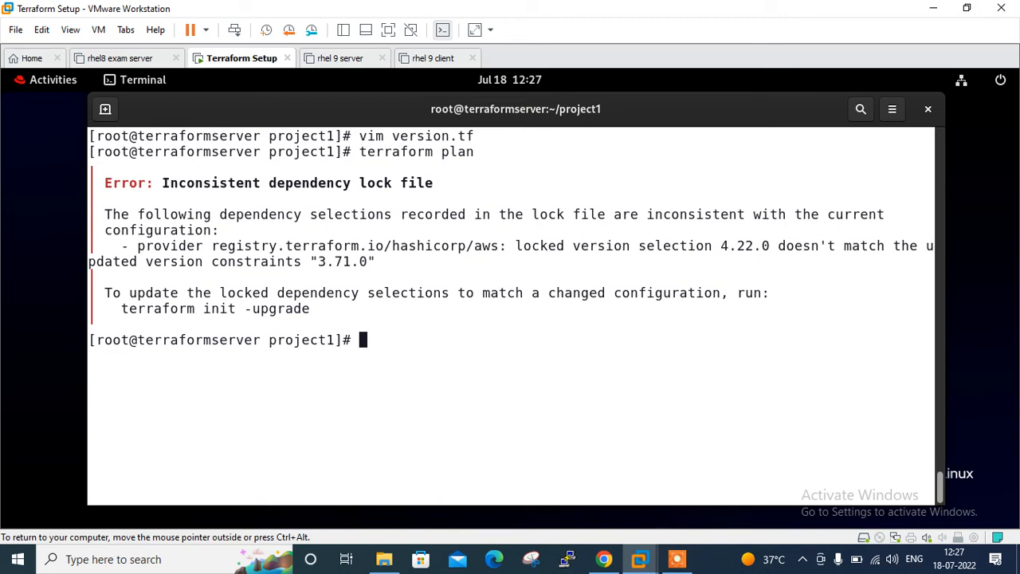
pyautogui.moveTo(564, 246)
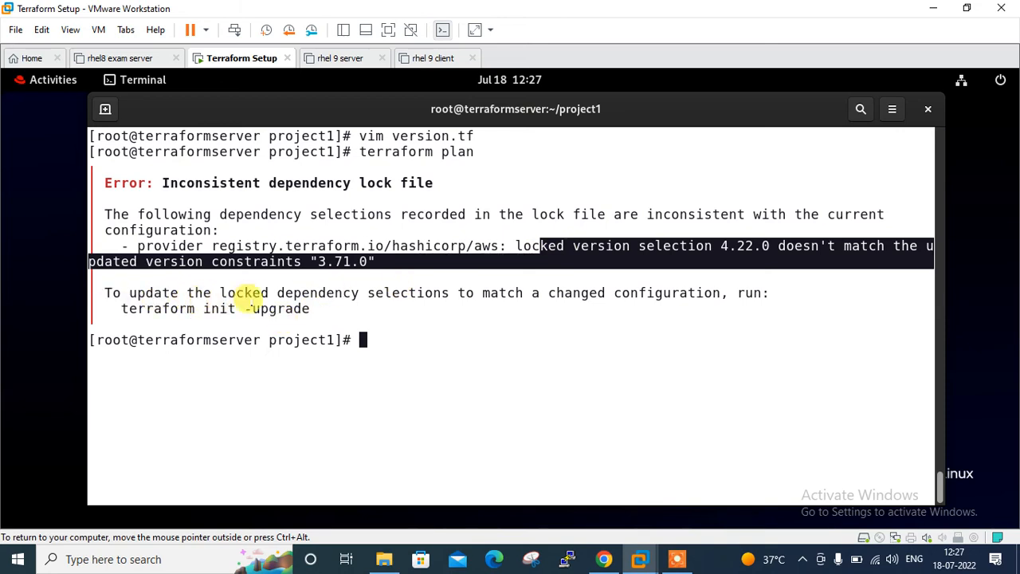
# Run terraform init -upgrade to install hashicorp/aws v3.71.0 and refresh the lock file
pyautogui.write('terraform')
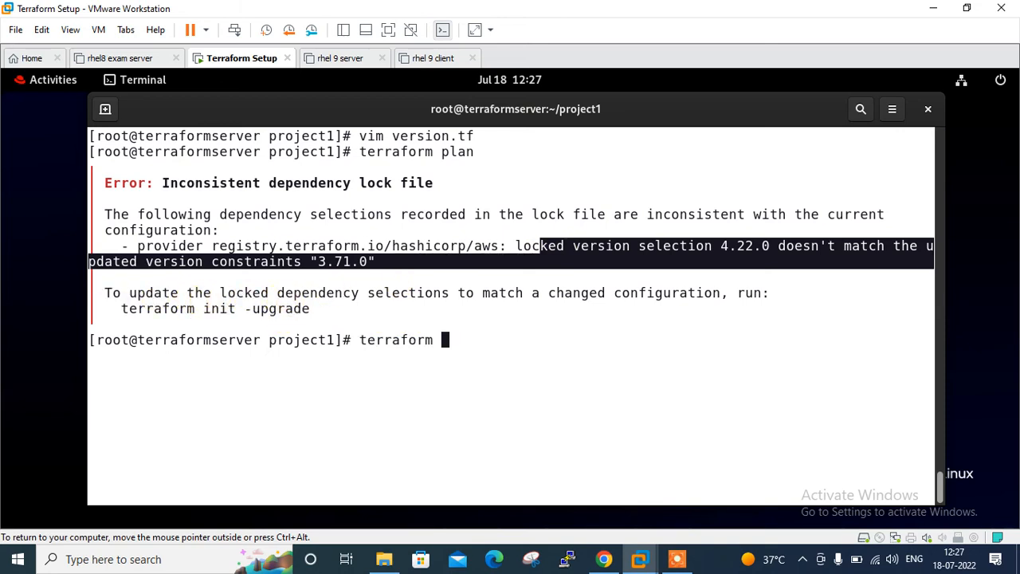
pyautogui.write('init -up')
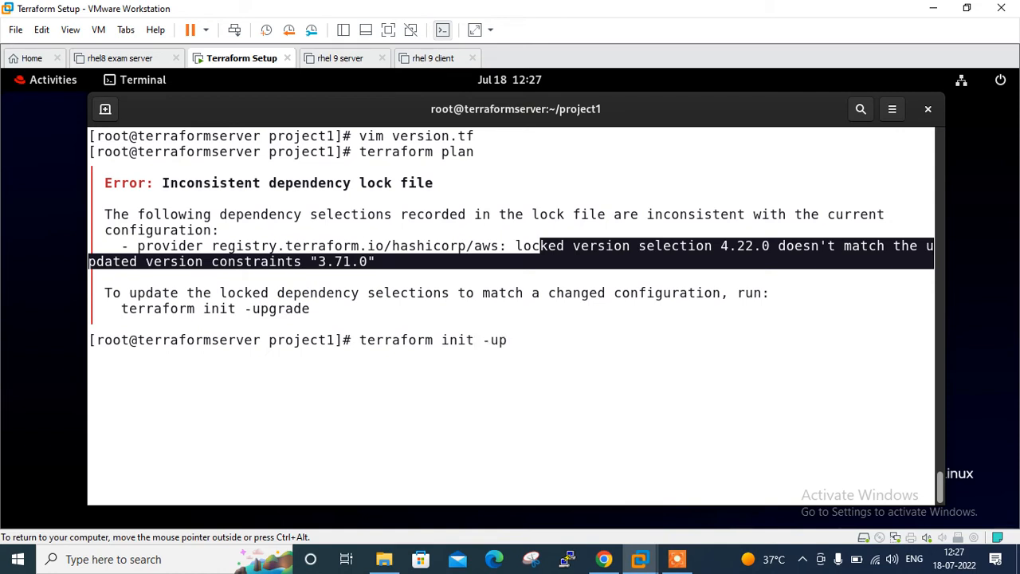
pyautogui.write('grade')
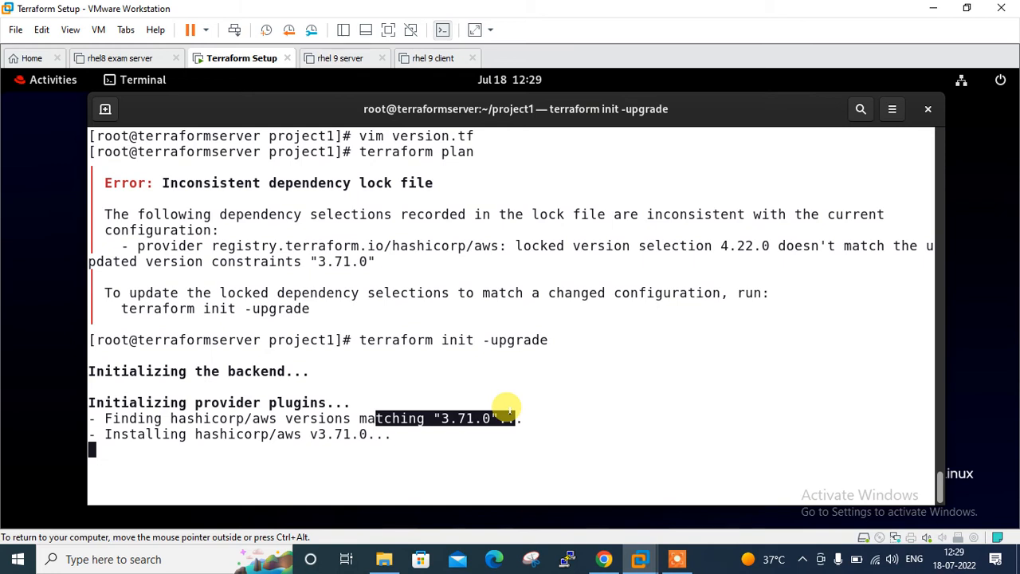
pyautogui.moveTo(530, 409)
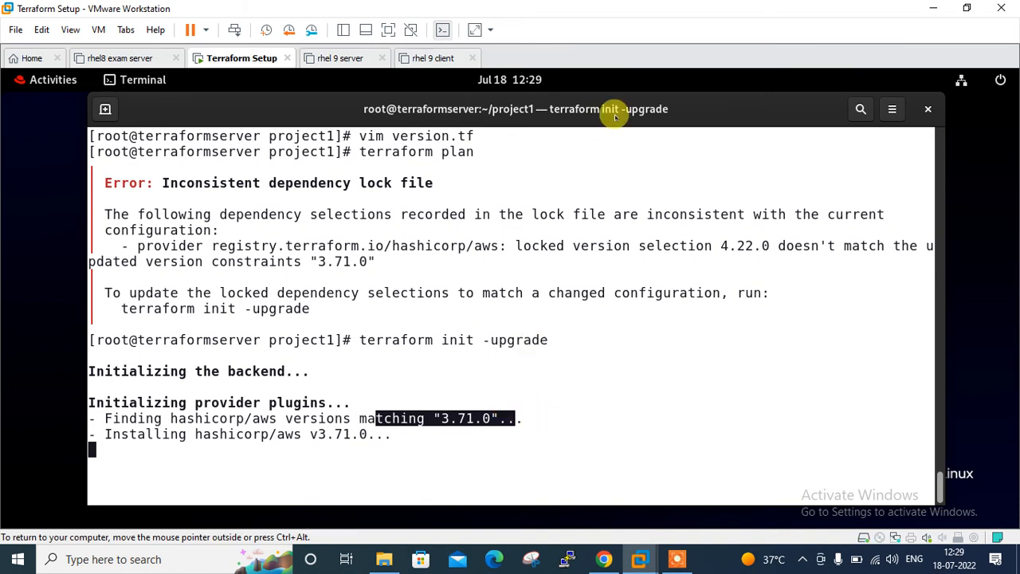
pyautogui.moveTo(583, 7)
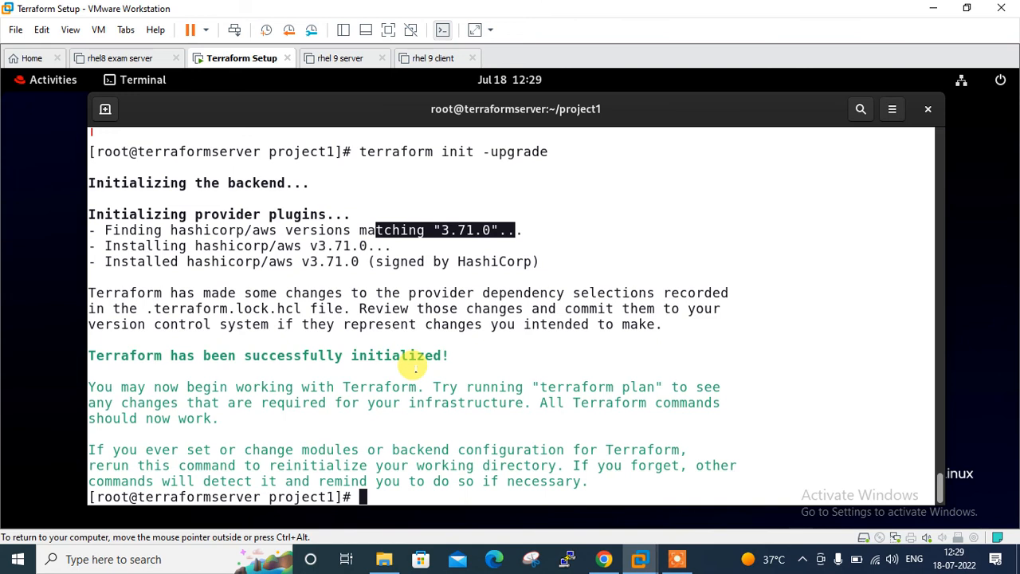
# Show the .terraform tree and the lock file pinning AWS 3.71.0, then run terraform init -upgrade
pyautogui.write('tree')
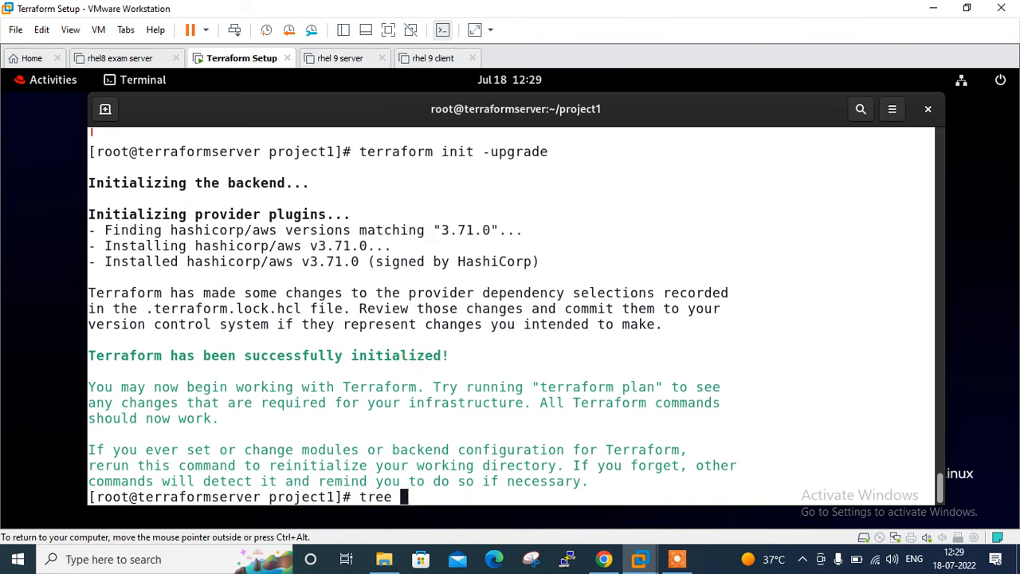
pyautogui.write('.terraform')
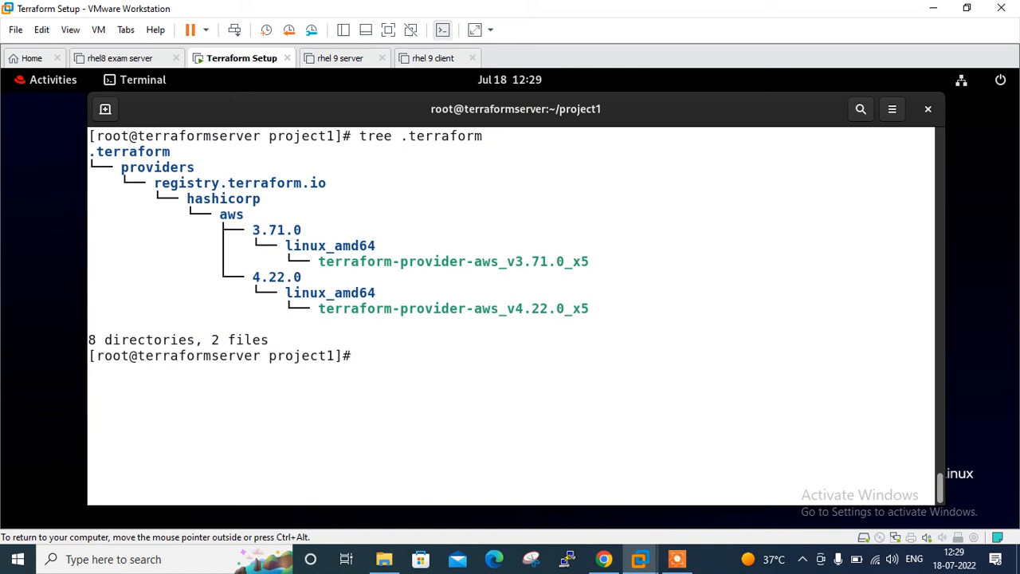
pyautogui.write('cat .')
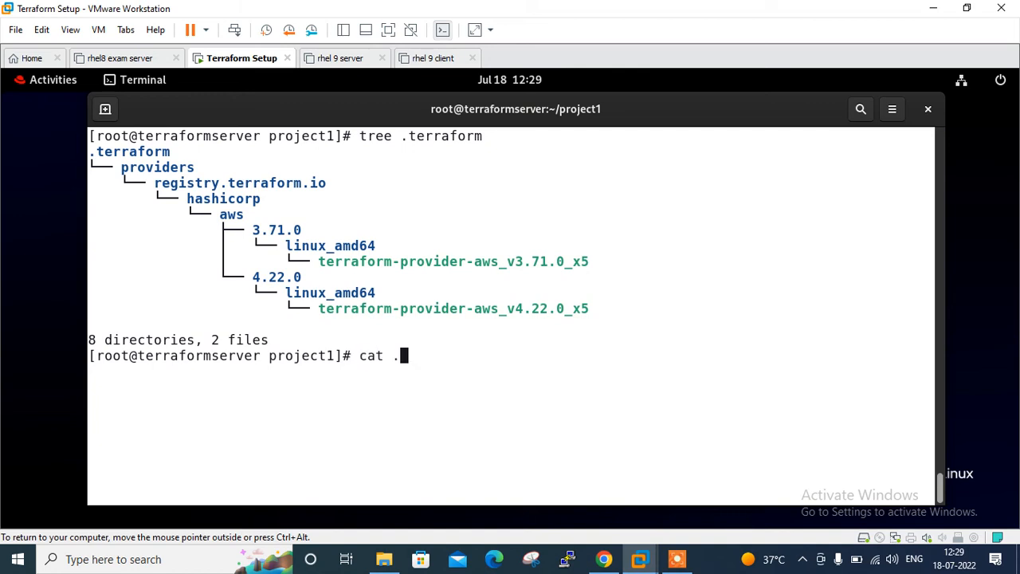
pyautogui.write('terraform.lock.hcl')
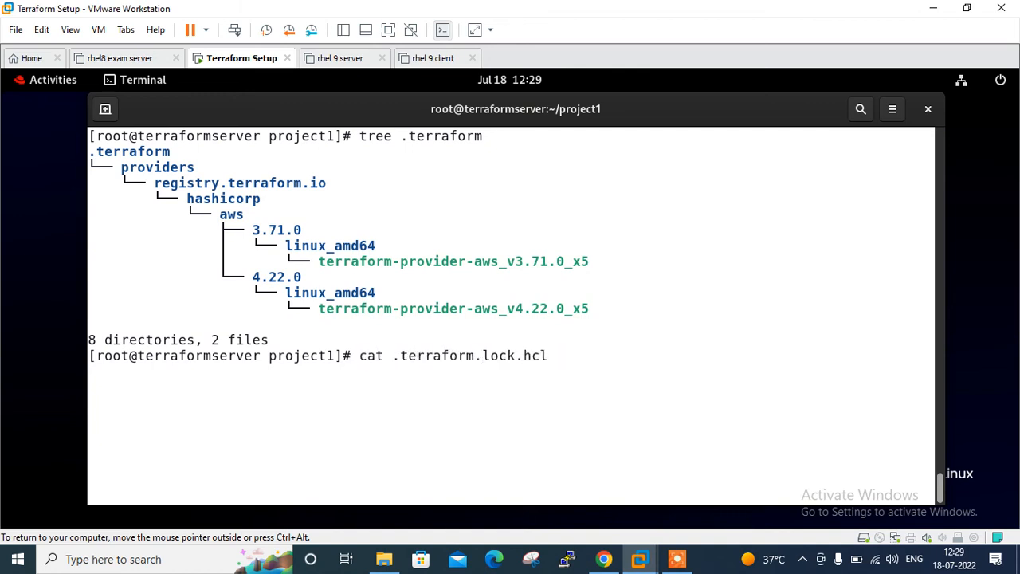
pyautogui.press('Return')
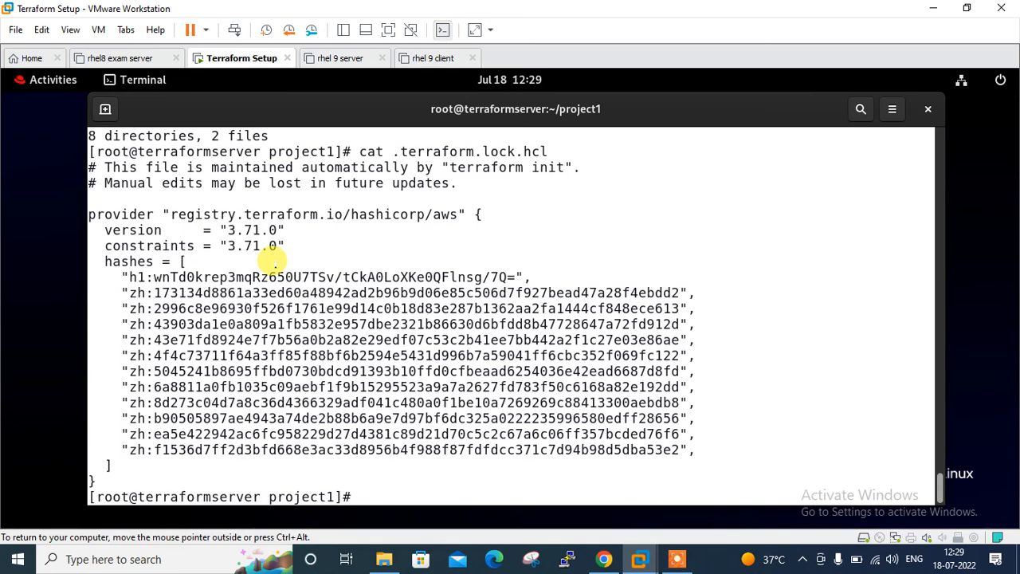
pyautogui.write('terraform init -upgrade')
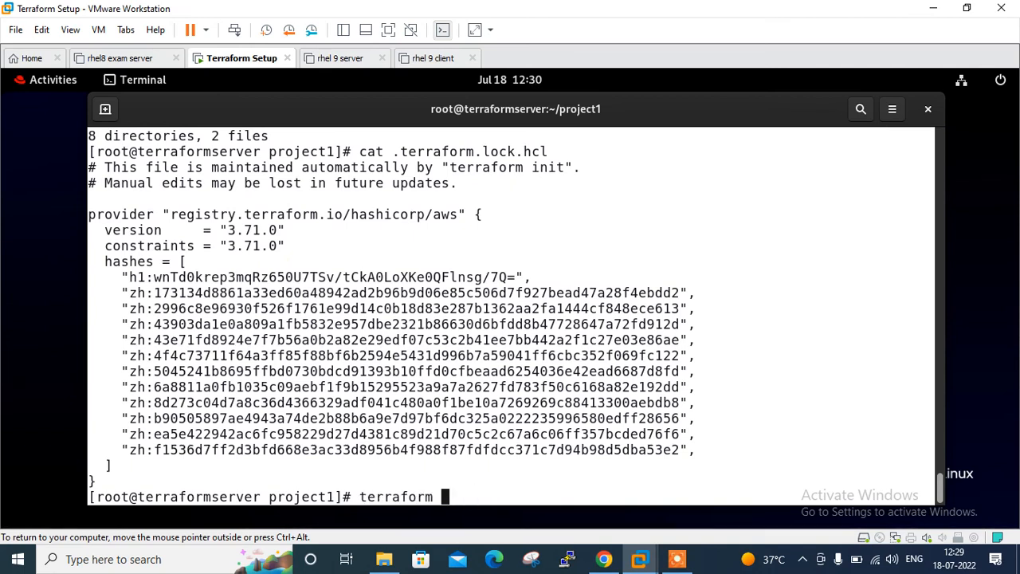
# Validate successfully, preview a plan with 1 to add, and reopen version.tf in vim
pyautogui.write('validate')
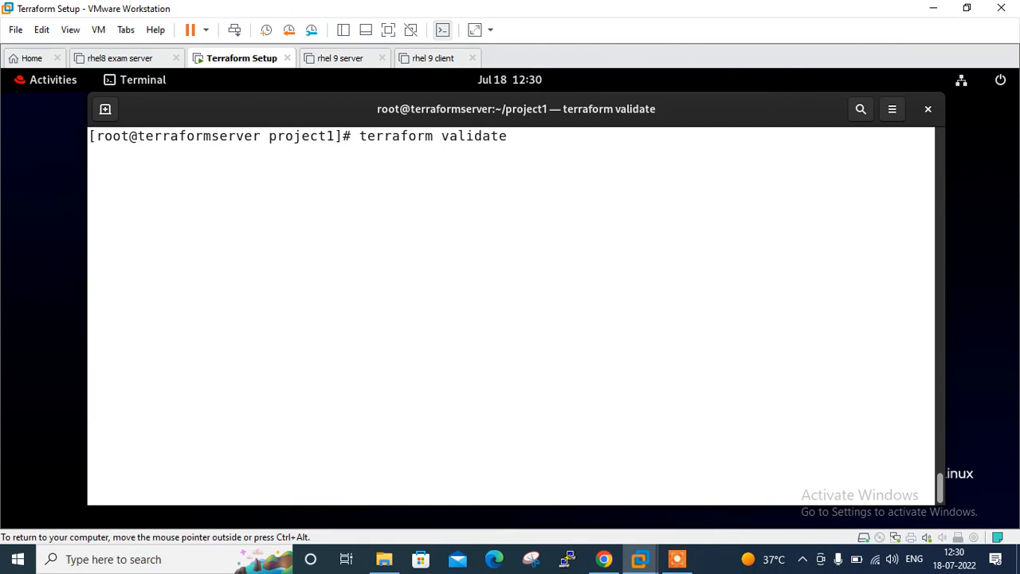
pyautogui.press('Return')
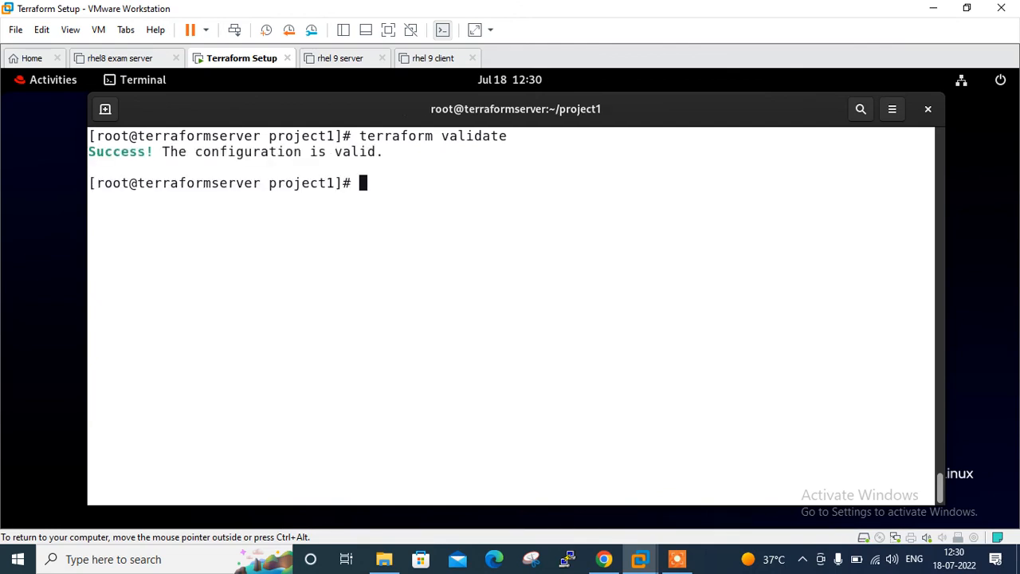
pyautogui.write('terraform validat')
pyautogui.write('terraform plan')
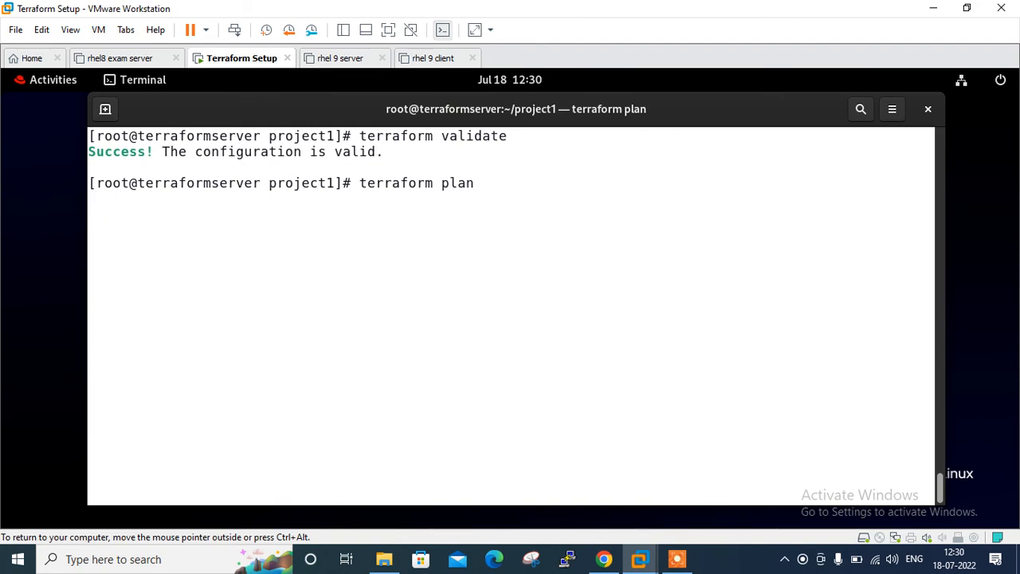
pyautogui.press('Return')
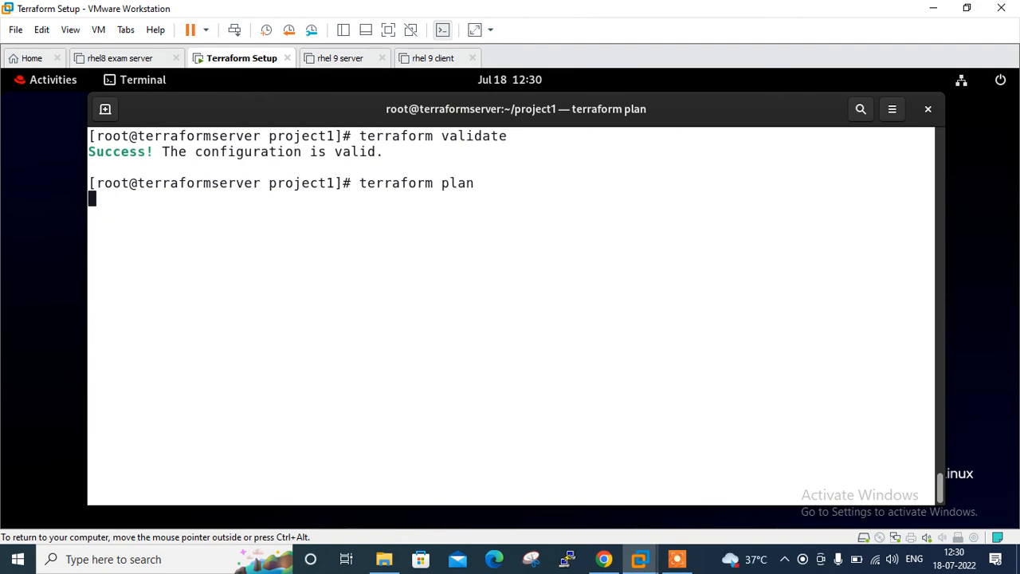
pyautogui.moveTo(247, 218)
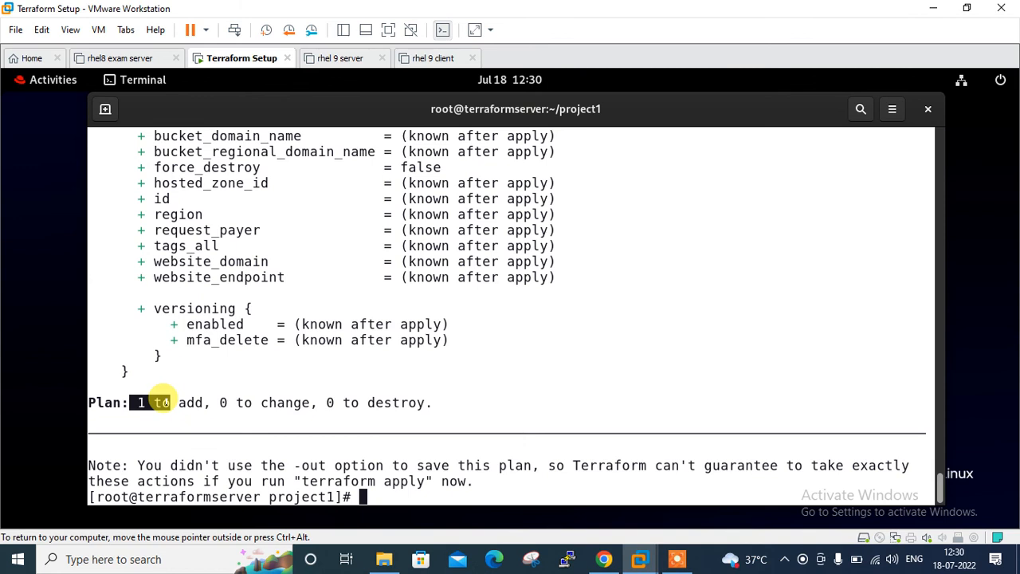
pyautogui.write('vim')
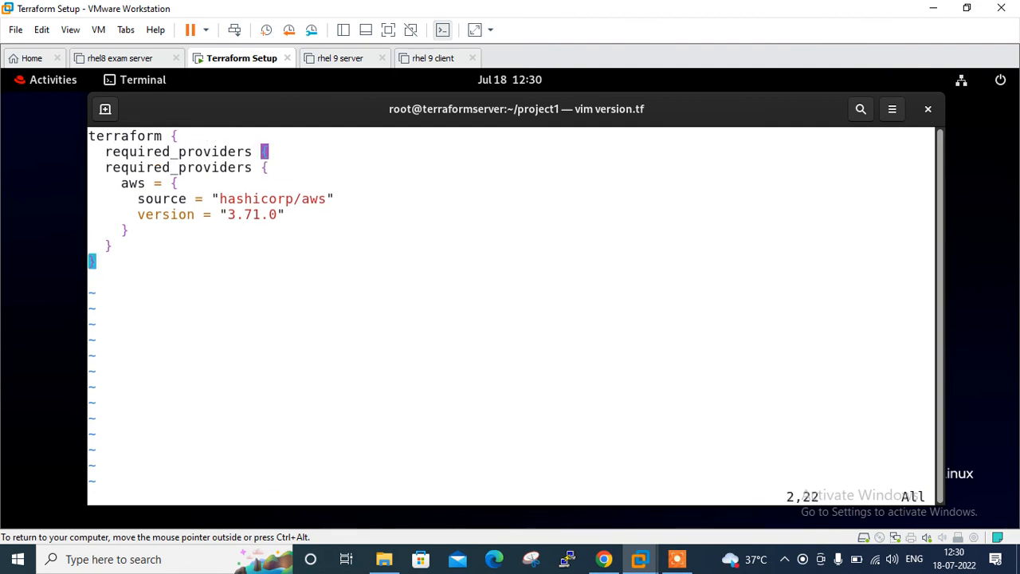
# Replace the duplicated line in version.tf with required_version = "1.2.5"
pyautogui.press('i')
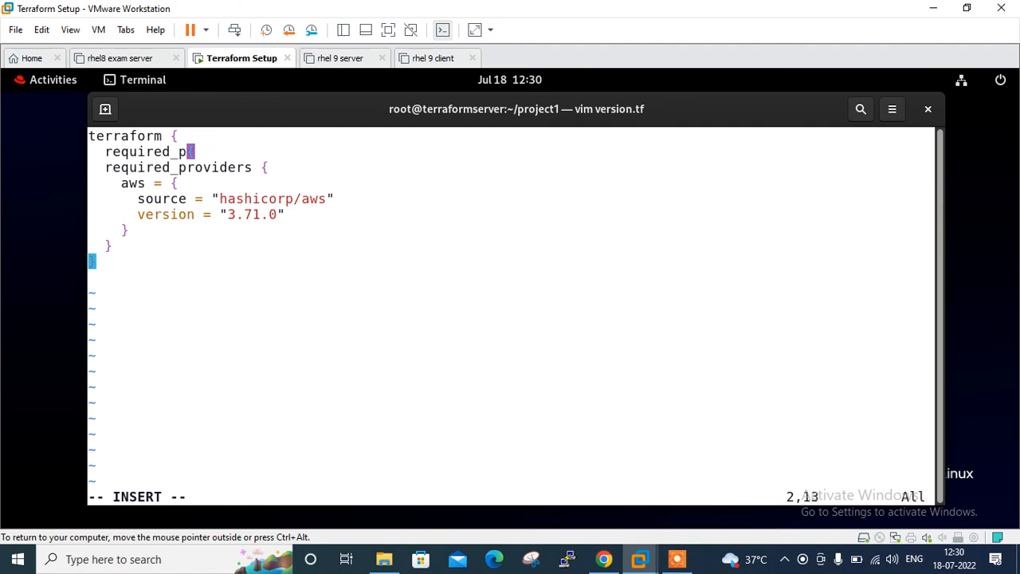
pyautogui.press('BackSpace')
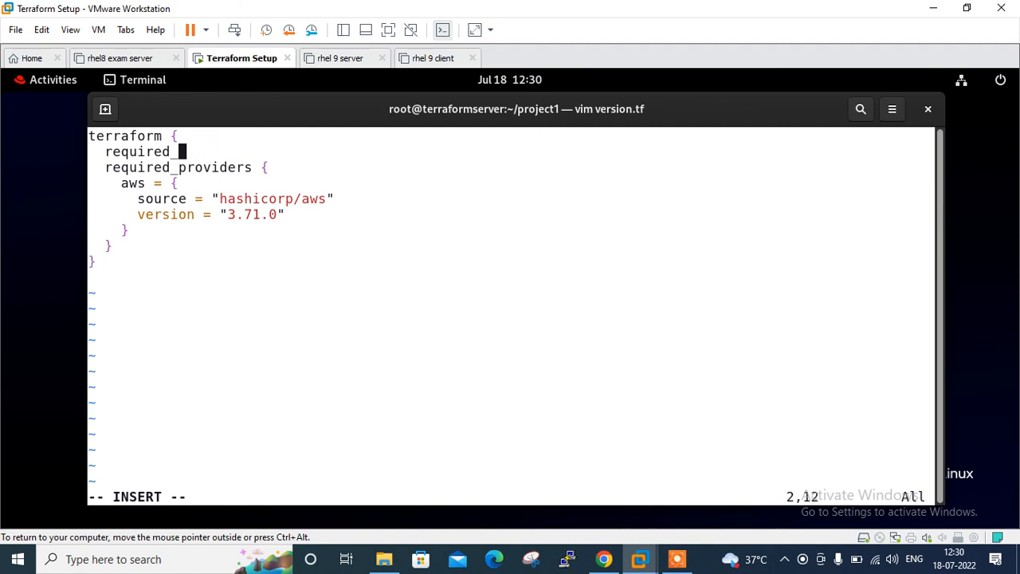
pyautogui.write('version =')
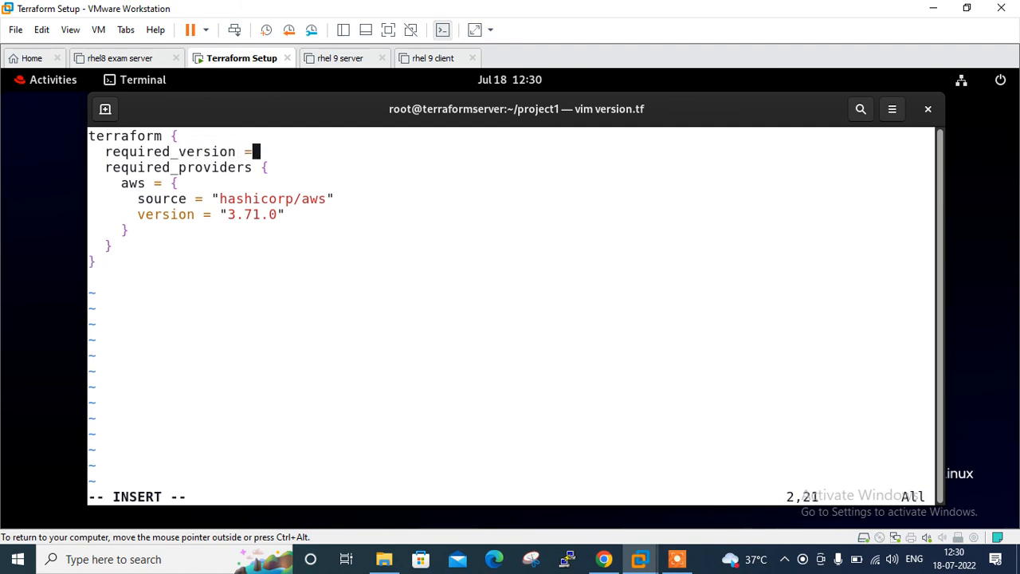
pyautogui.write('"')
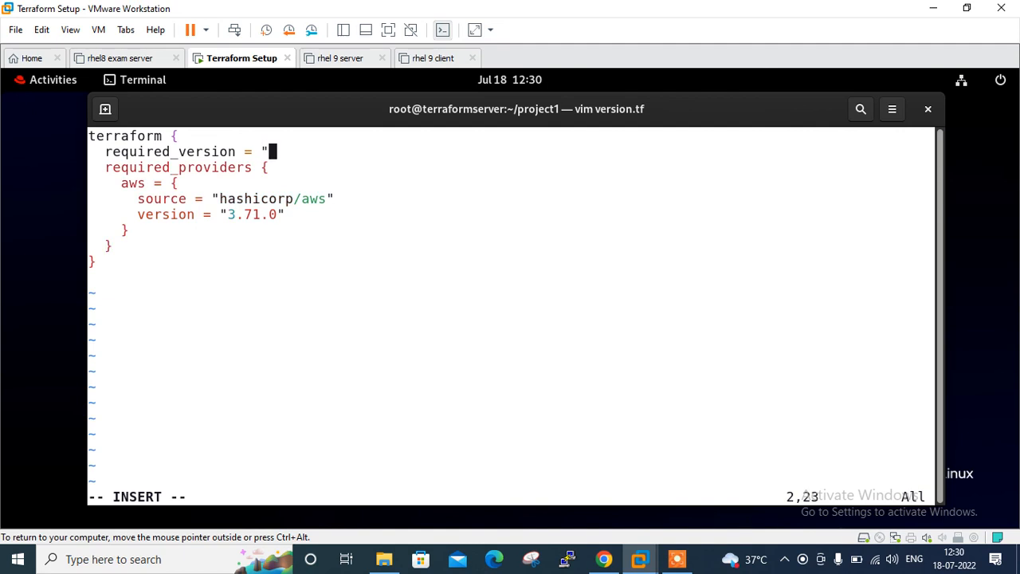
pyautogui.write('1.2')
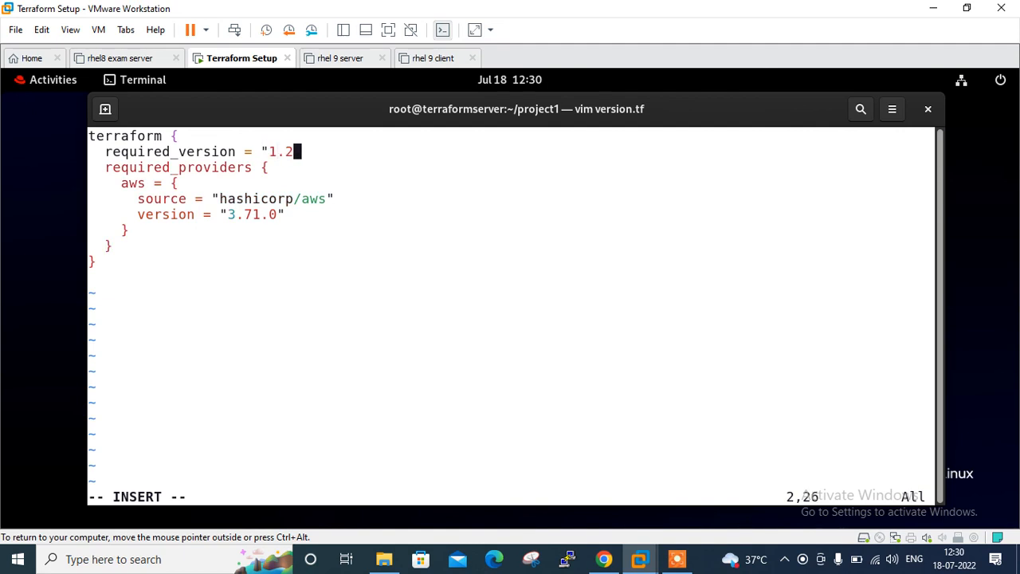
pyautogui.write('.5')
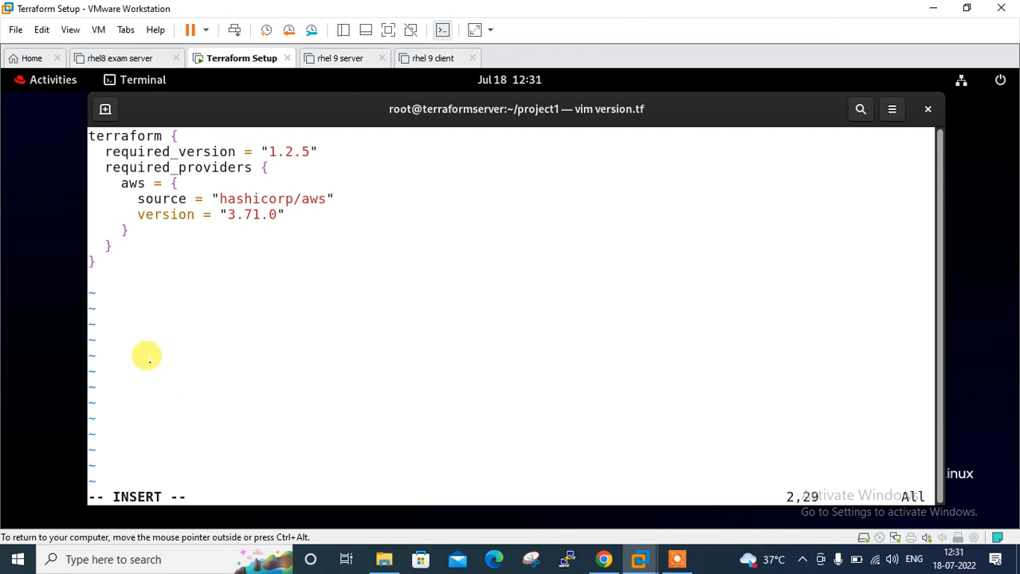
pyautogui.moveTo(279, 157)
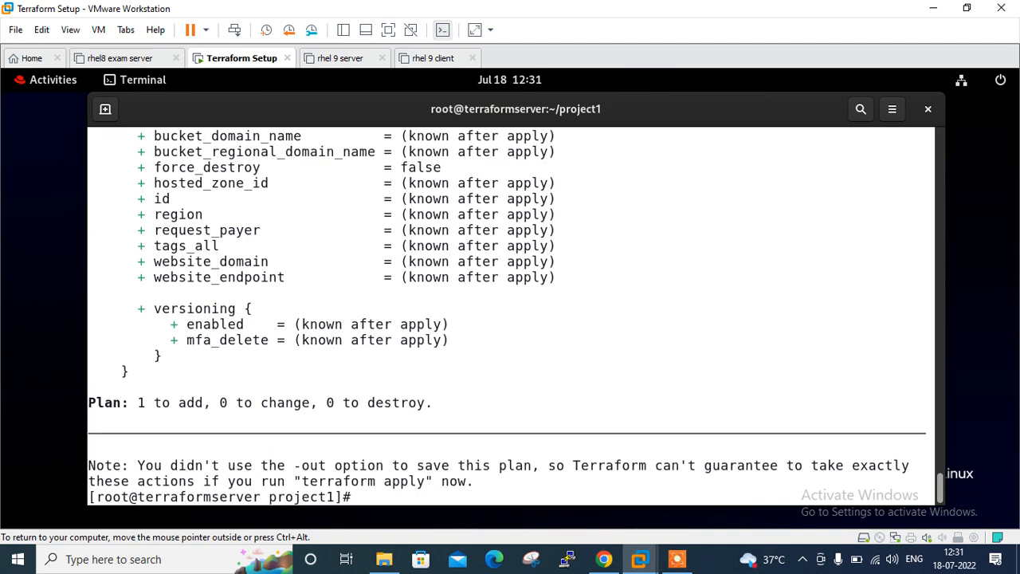
# Plan and apply with 'yes' to create the S3 bucket ademo321123bucket
pyautogui.write('terraform p')
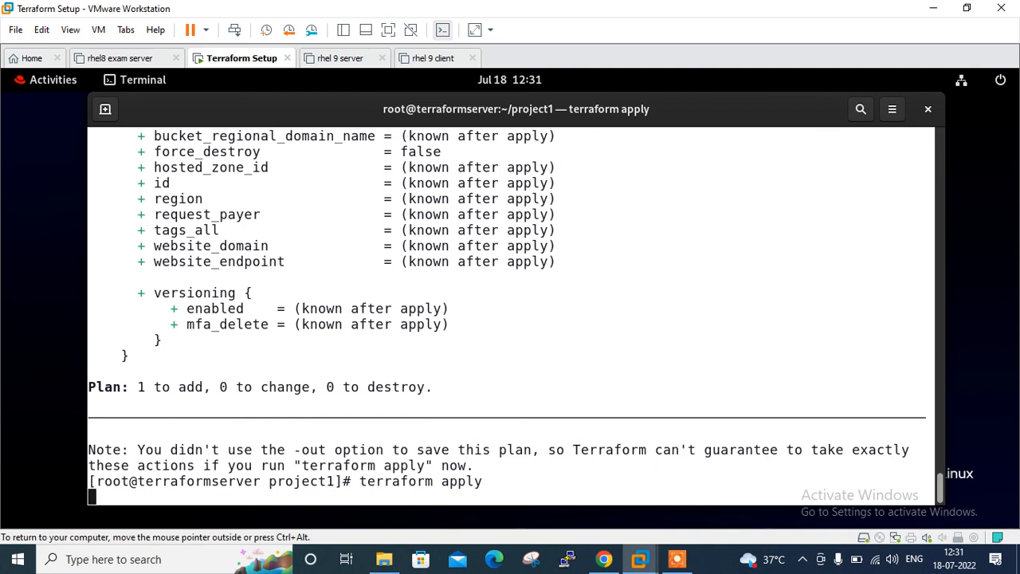
pyautogui.write('ye')
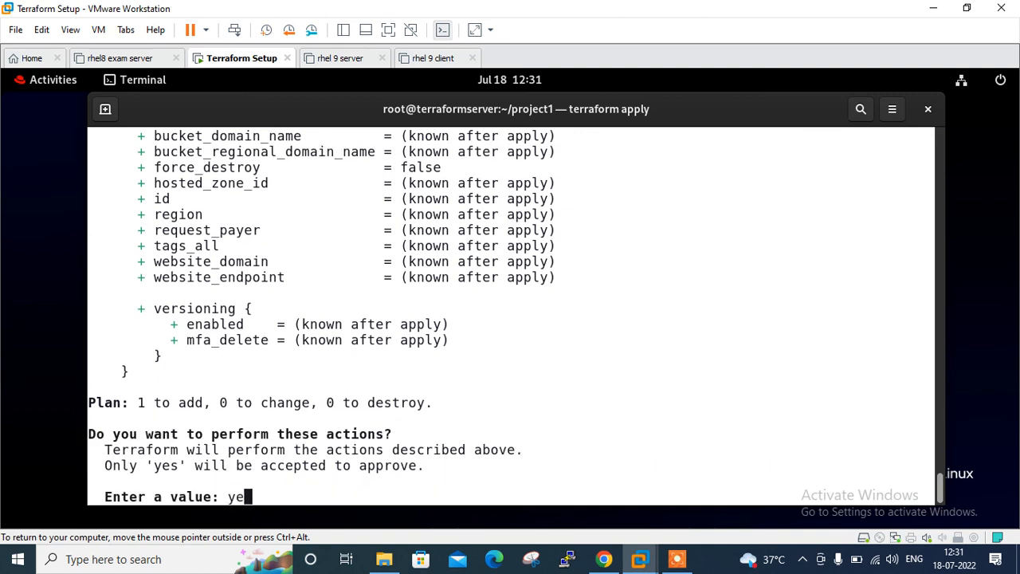
pyautogui.press('Return')
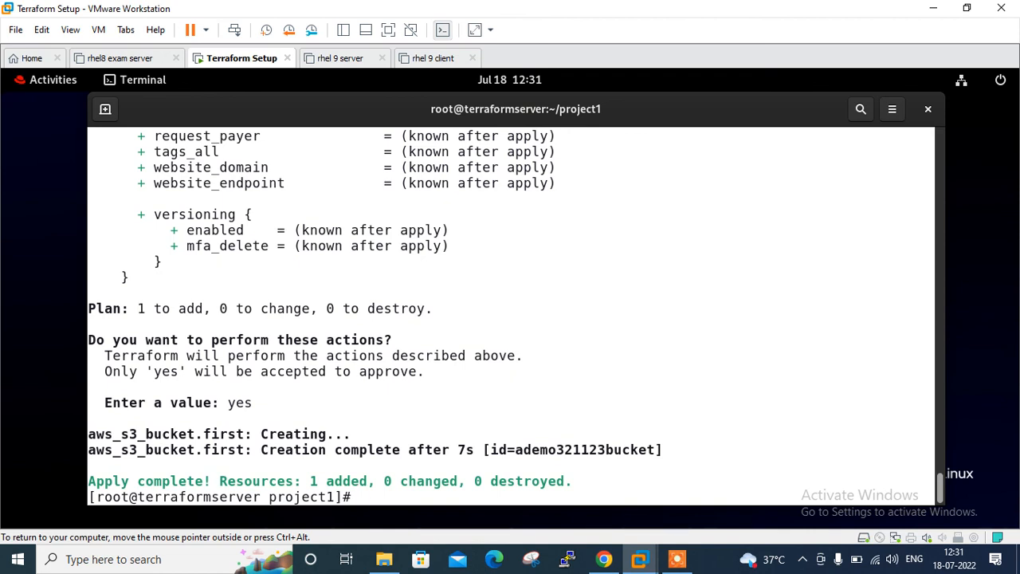
# Run terraform state list, confirming aws_s3_bucket.first is in state
pyautogui.write('terraform')
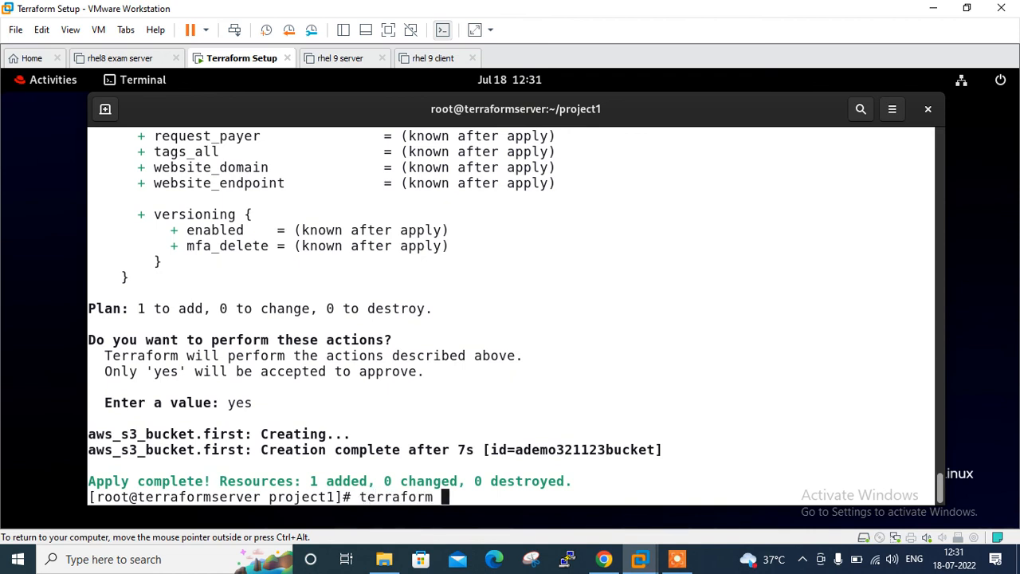
pyautogui.write('state list')
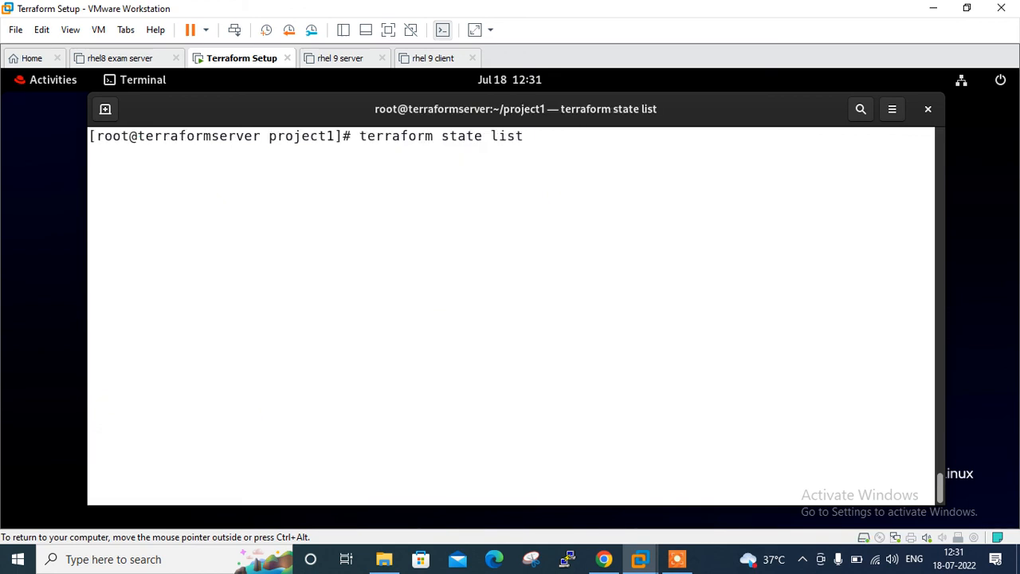
pyautogui.press('Return')
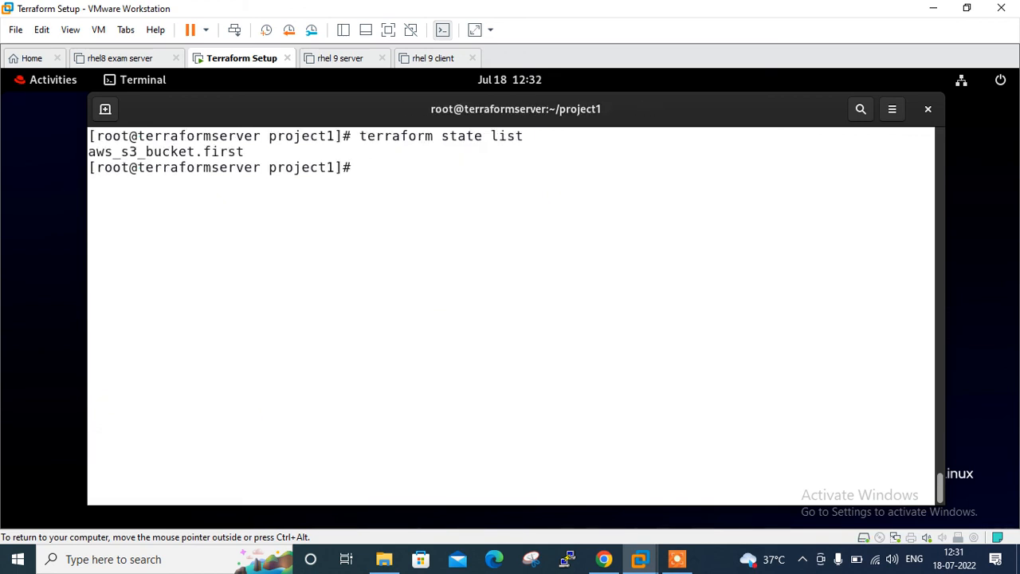